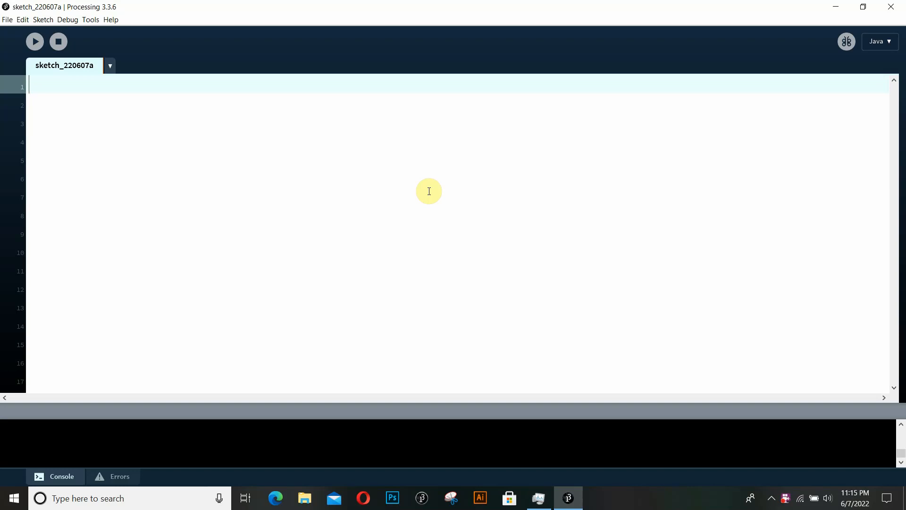
# Write empty void setup() and void draw() function skeletons.
pyautogui.write('void')
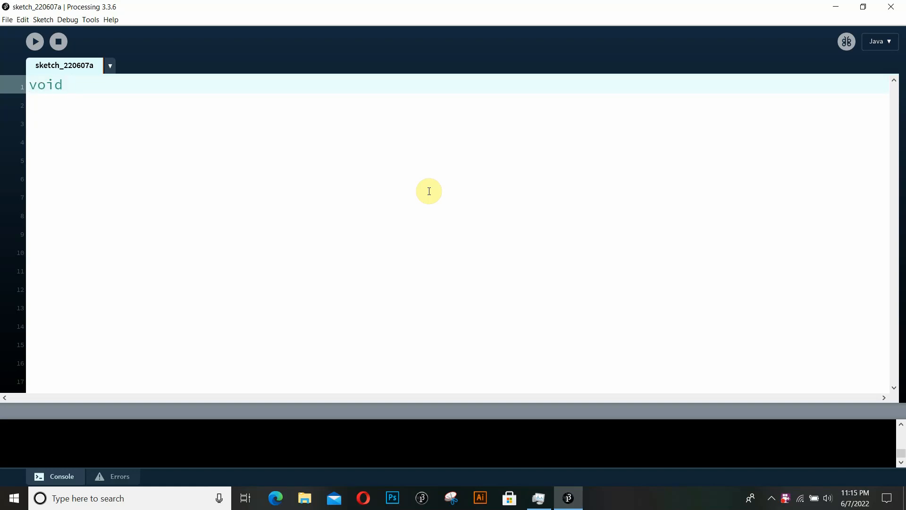
pyautogui.write('setup')
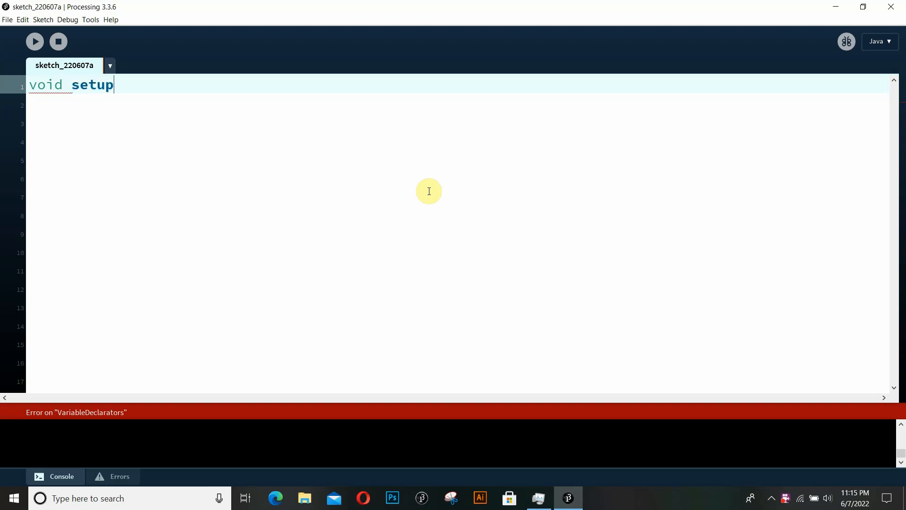
pyautogui.write('(){')
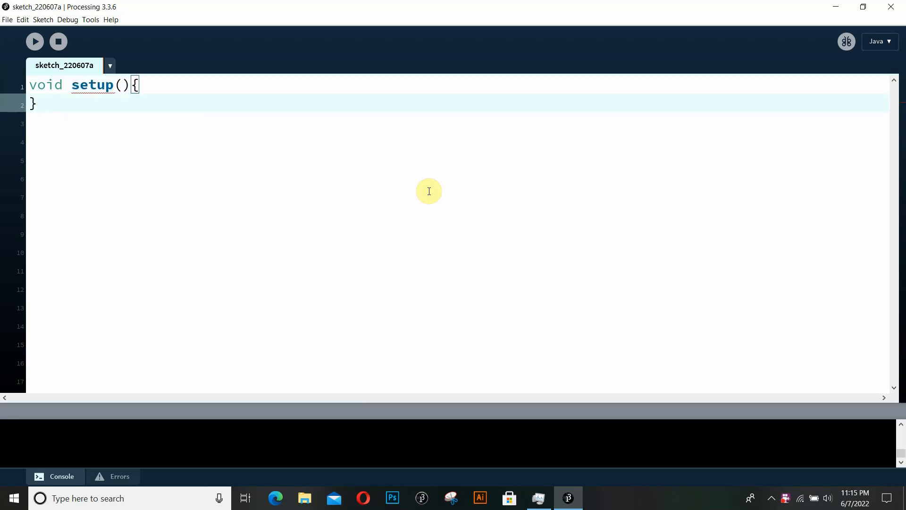
pyautogui.write('void d')
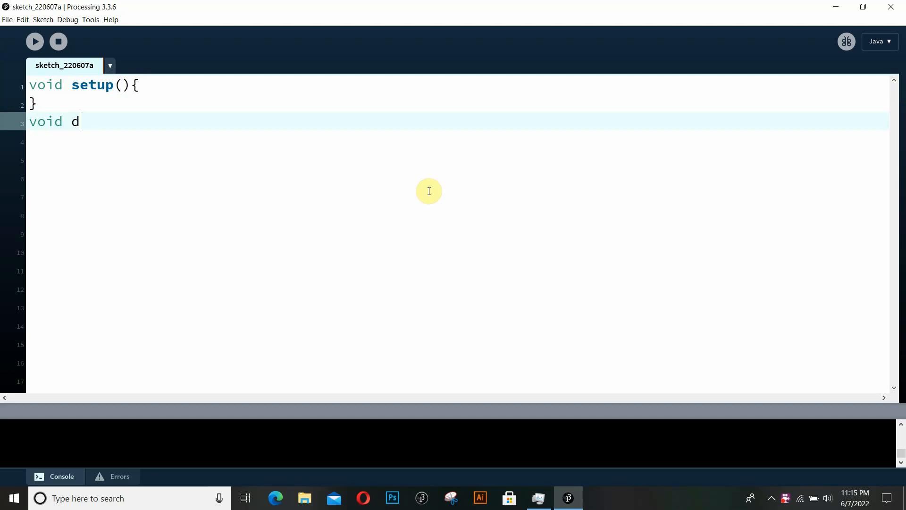
pyautogui.write('raw()')
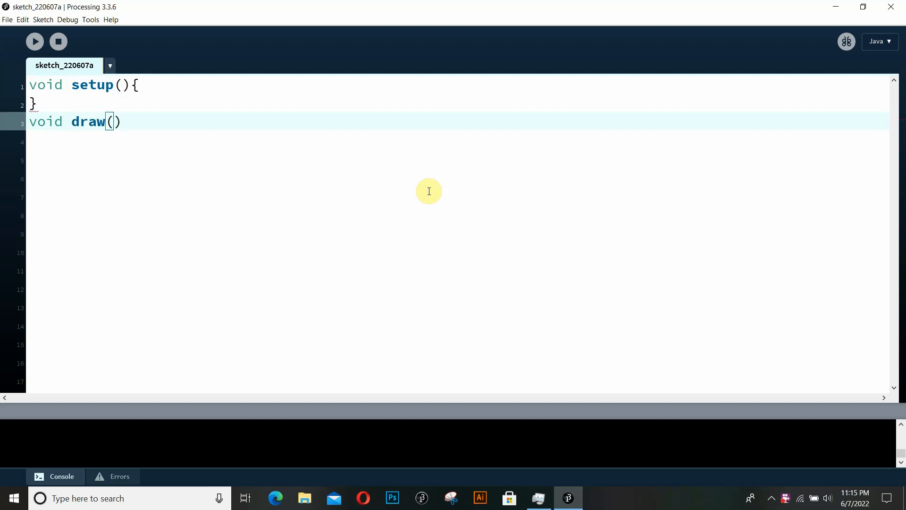
pyautogui.write('{')
pyautogui.click(457, 140)
pyautogui.write('}')
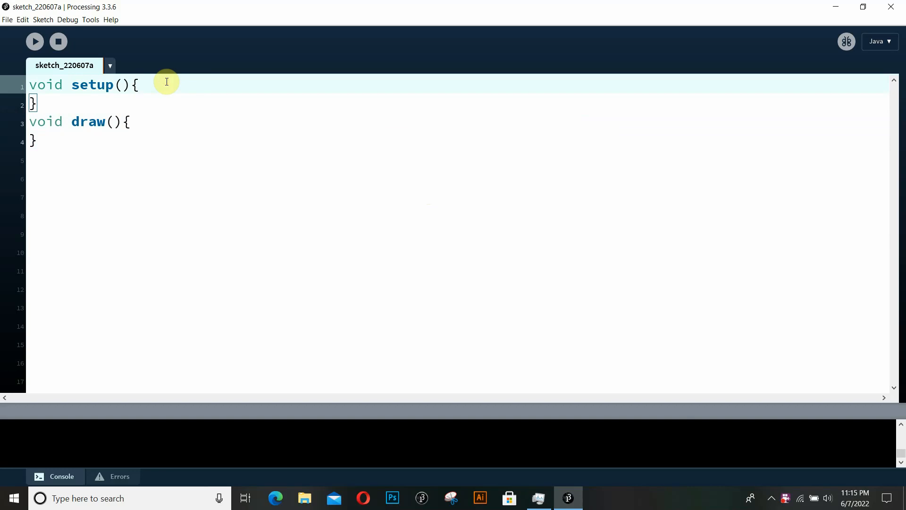
# Call size(800,800) inside setup for an 800×800 window.
pyautogui.write('size(')
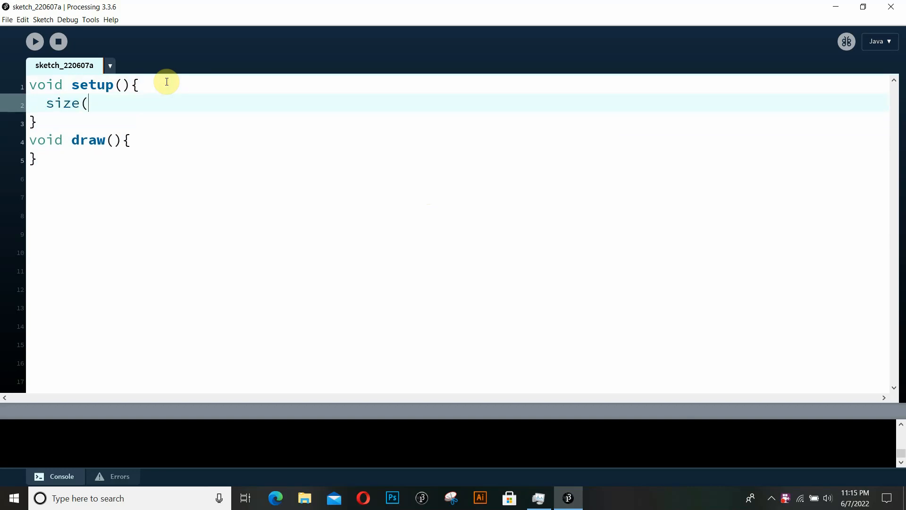
pyautogui.write(');')
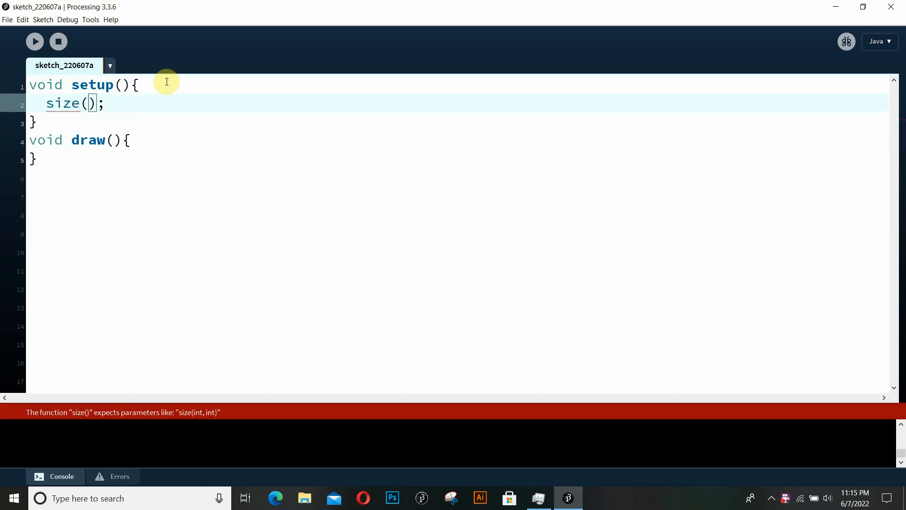
pyautogui.write('800,8')
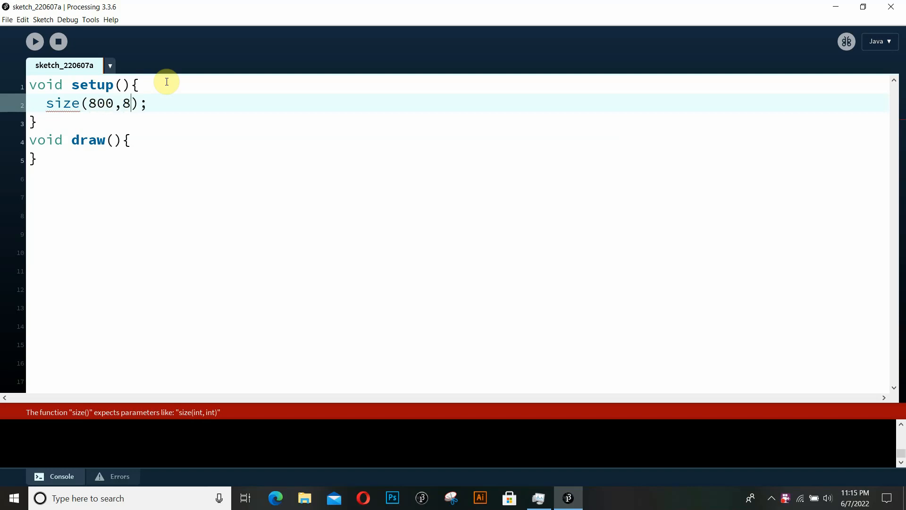
pyautogui.write('00')
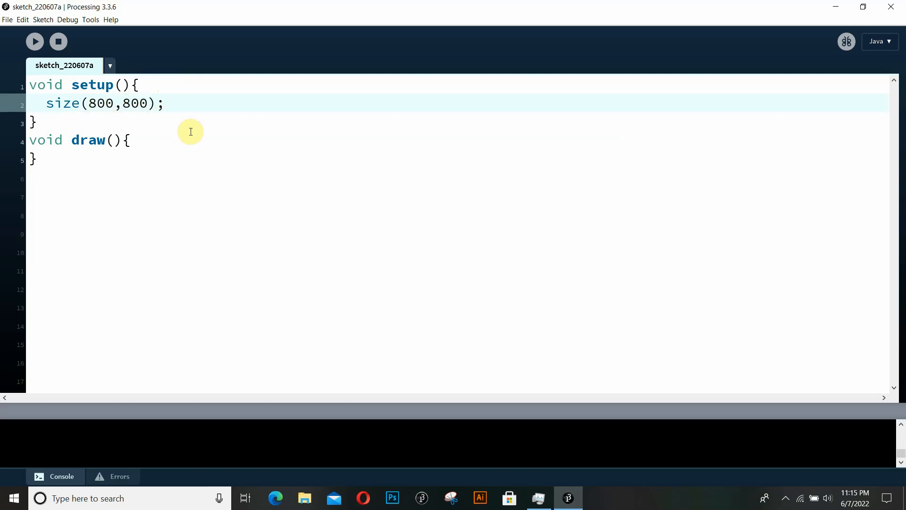
# Add background(255) inside draw for a white background.
pyautogui.click(130, 140)
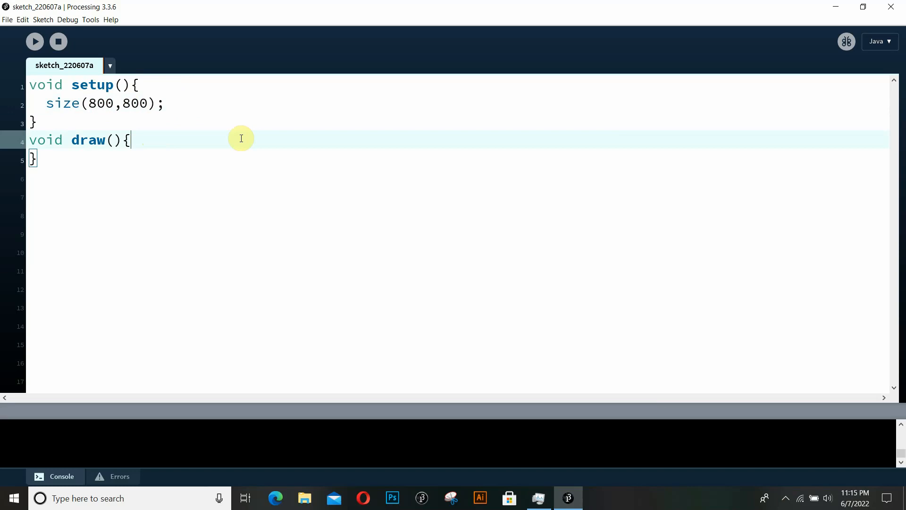
pyautogui.write('bac')
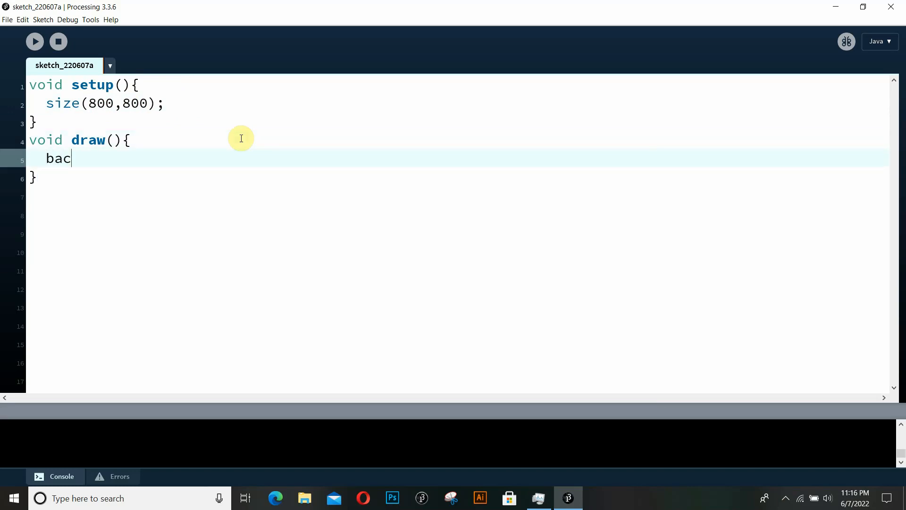
pyautogui.write('kground()')
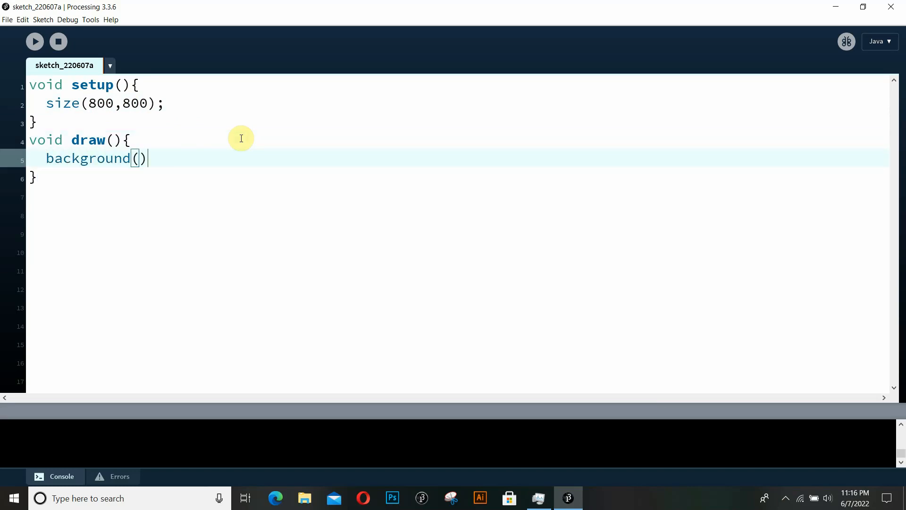
pyautogui.write(';')
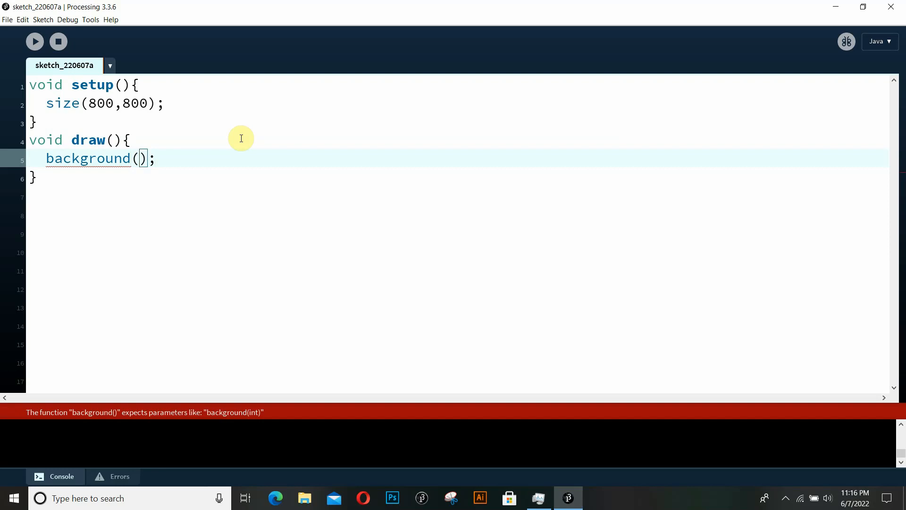
pyautogui.write('255')
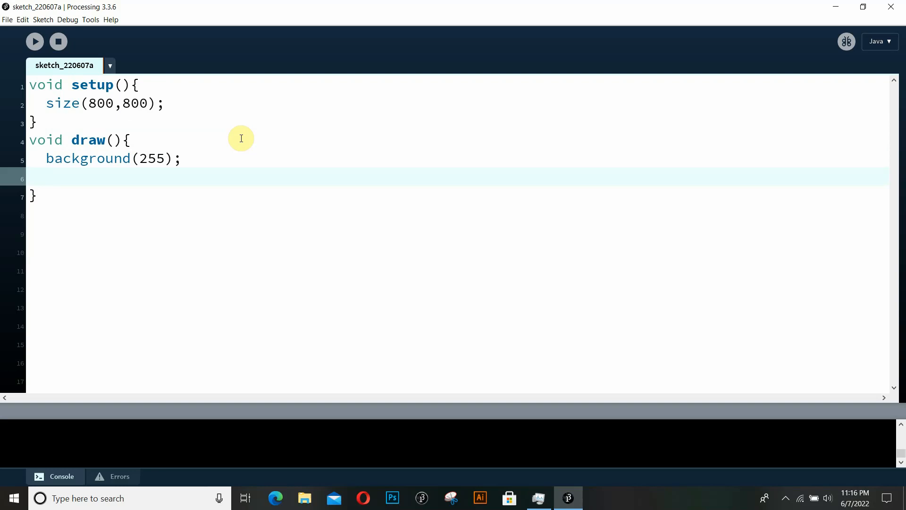
# Add beginShape(); and endShape(); lines after the background call.
pyautogui.write('begin')
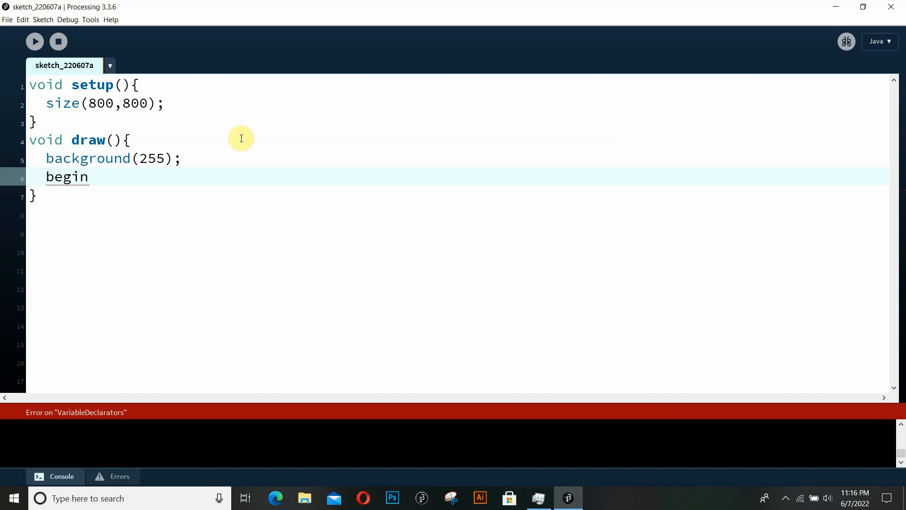
pyautogui.write('S')
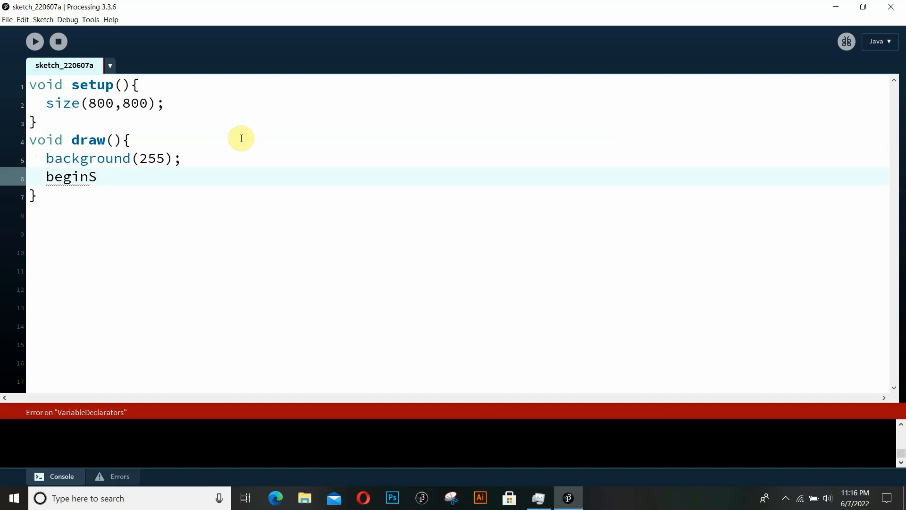
pyautogui.write('hape();')
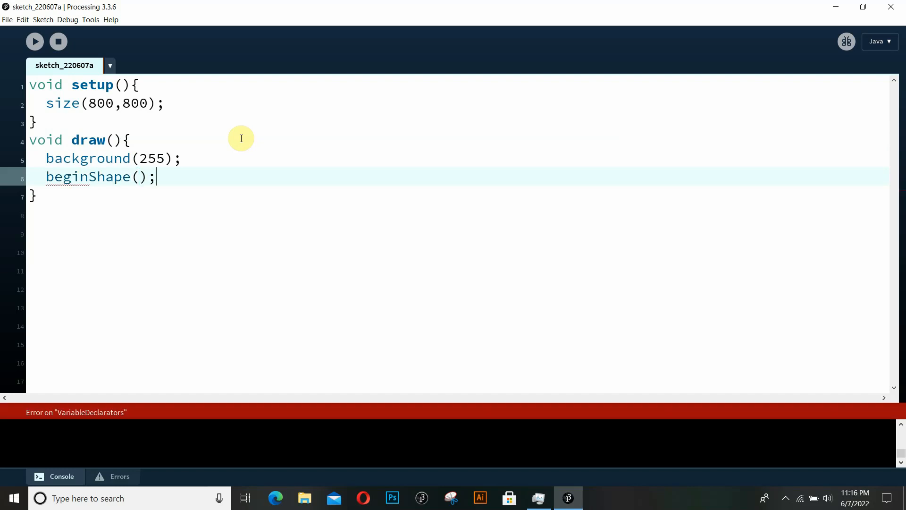
pyautogui.write('e')
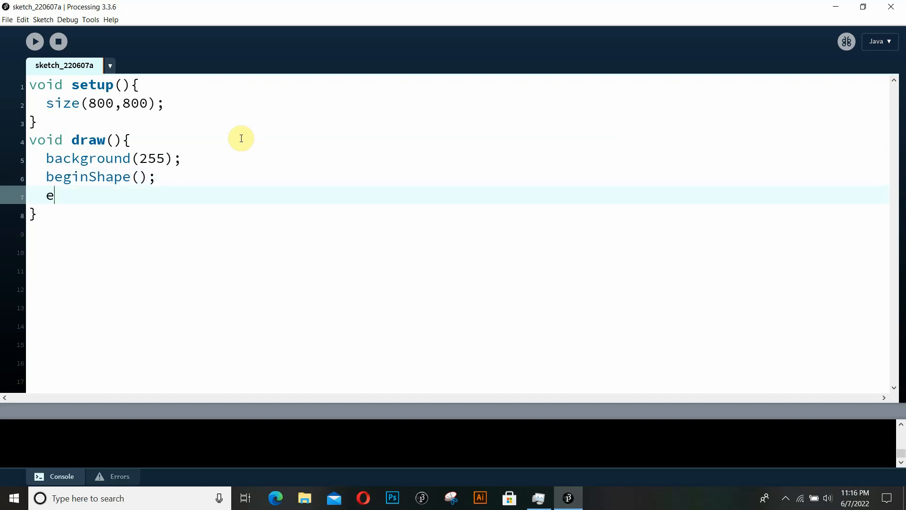
pyautogui.write('ndShape')
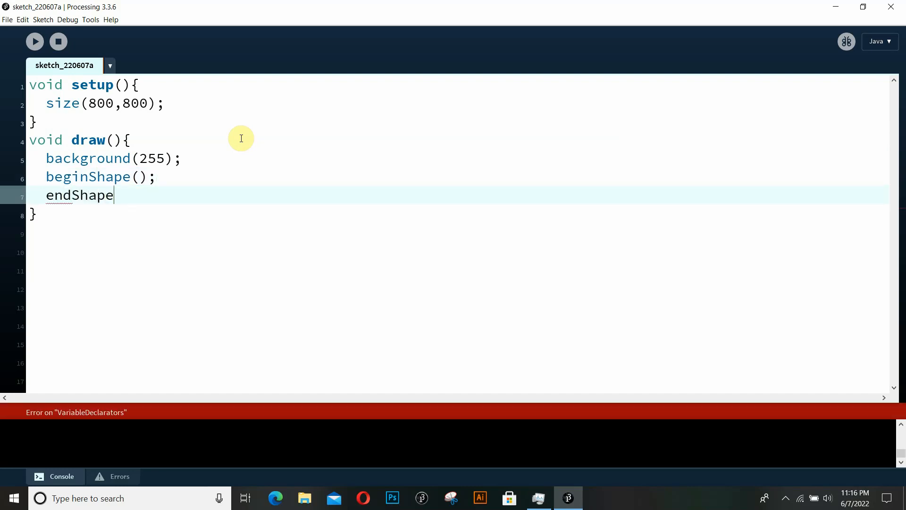
pyautogui.write('();')
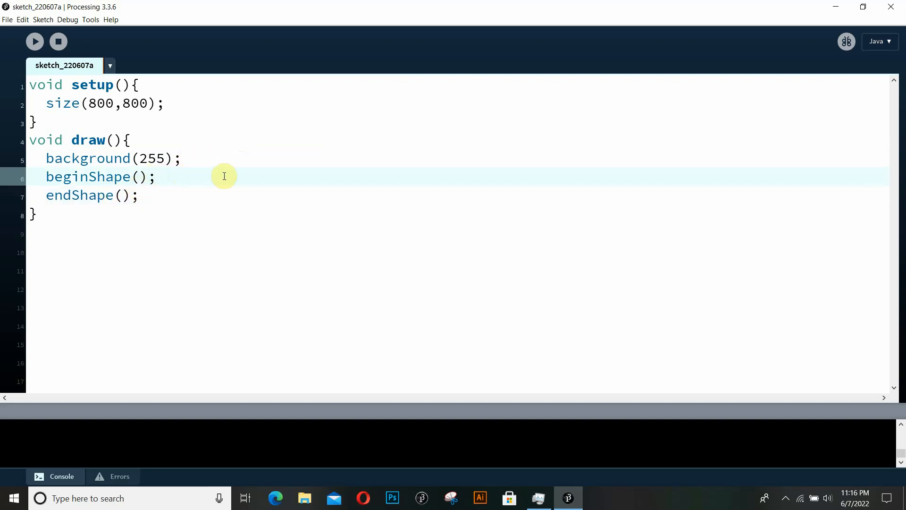
# Insert a blank line between beginShape() and endShape().
pyautogui.press('Enter')
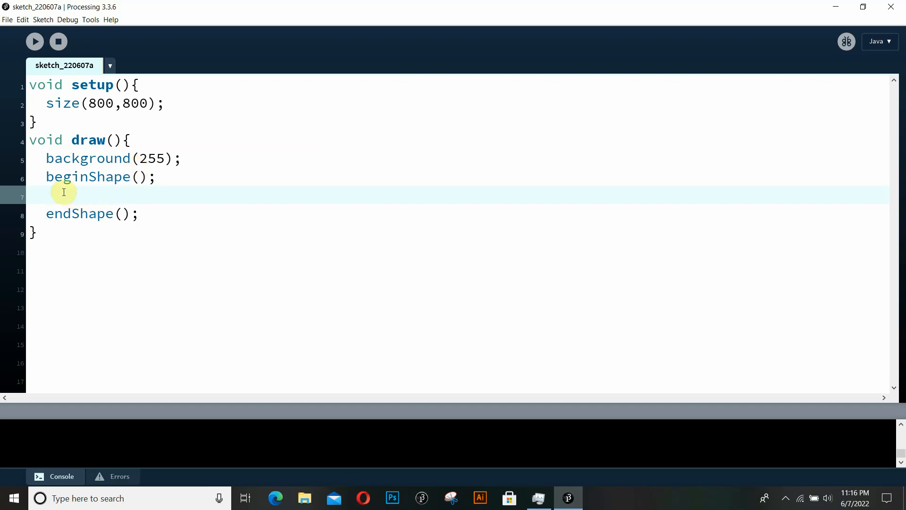
pyautogui.moveTo(342, 180)
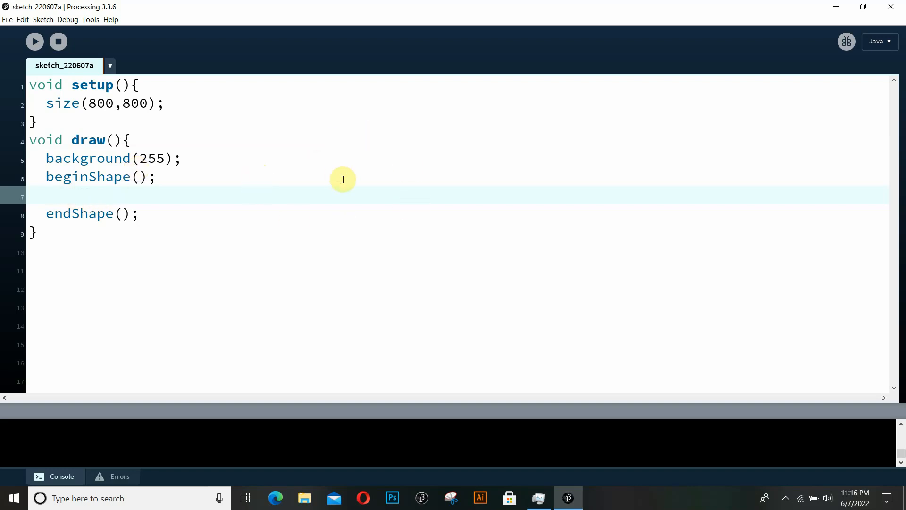
pyautogui.moveTo(53, 195)
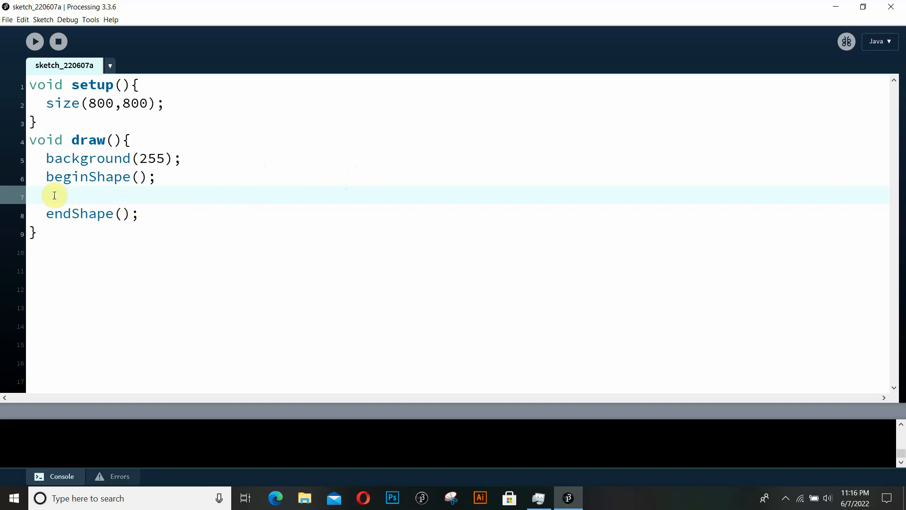
pyautogui.moveTo(119, 184)
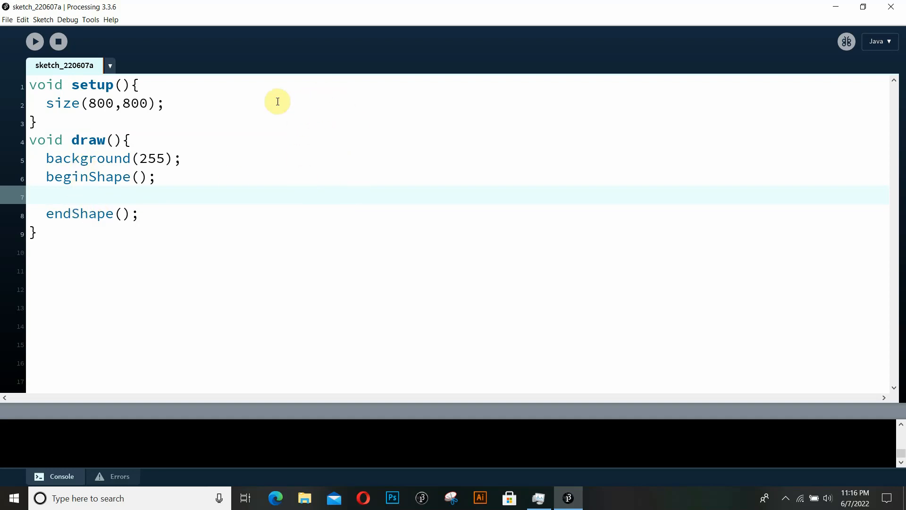
pyautogui.moveTo(299, 121)
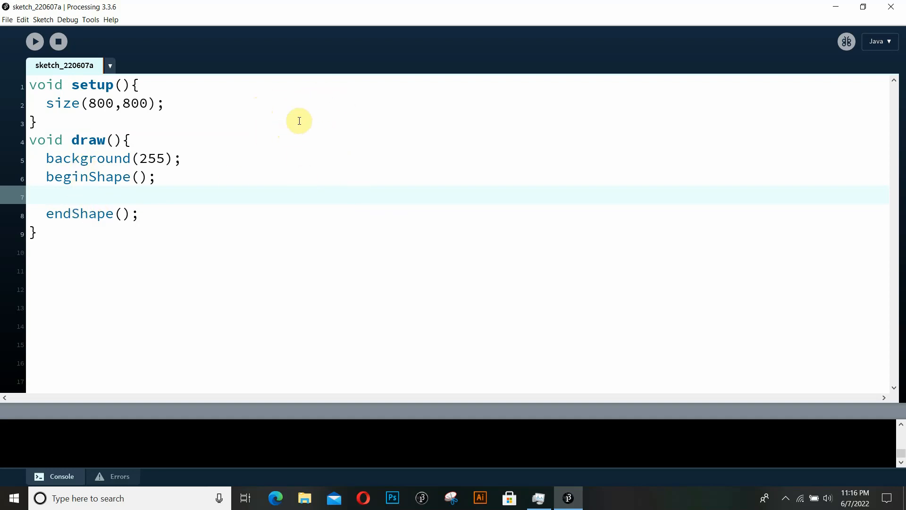
pyautogui.moveTo(600, 116)
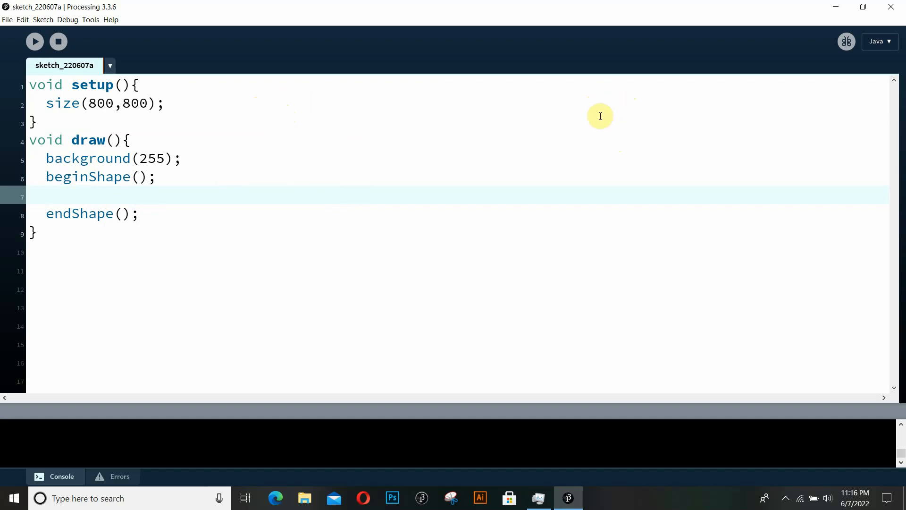
pyautogui.moveTo(162, 150)
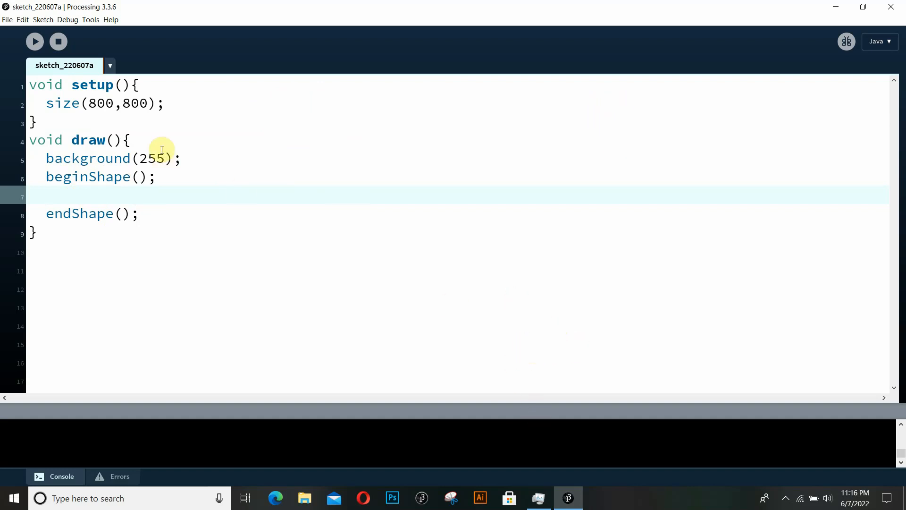
pyautogui.moveTo(258, 116)
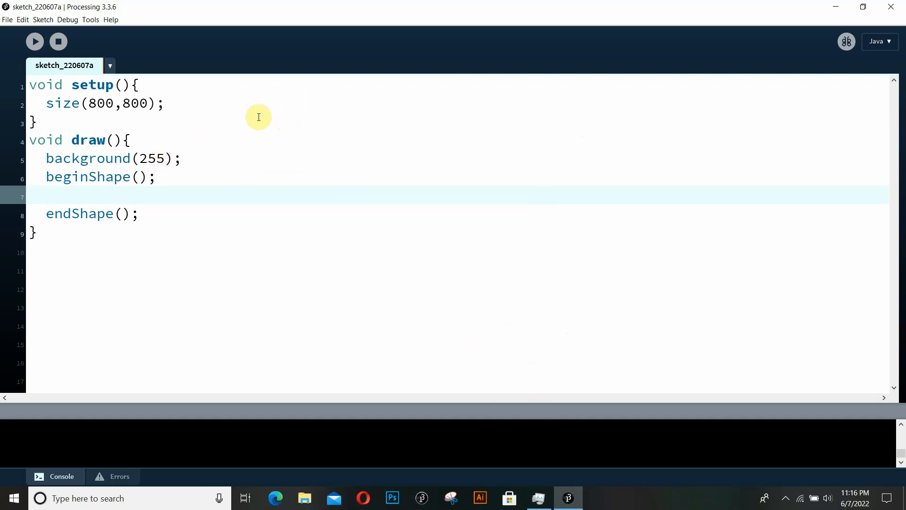
pyautogui.moveTo(294, 79)
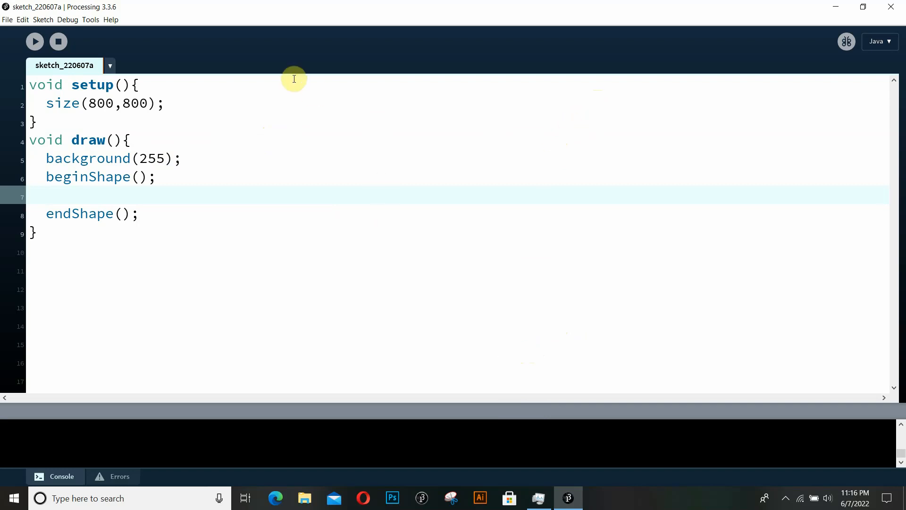
pyautogui.moveTo(130, 199)
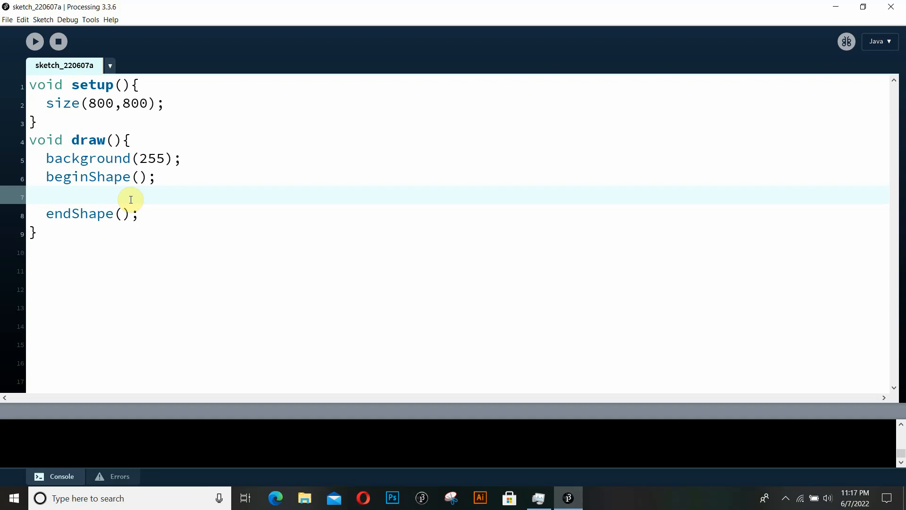
# Type vertex(100,200), vertex(300,200) and vertex(500,400) inside the shape block.
pyautogui.write('vertex')
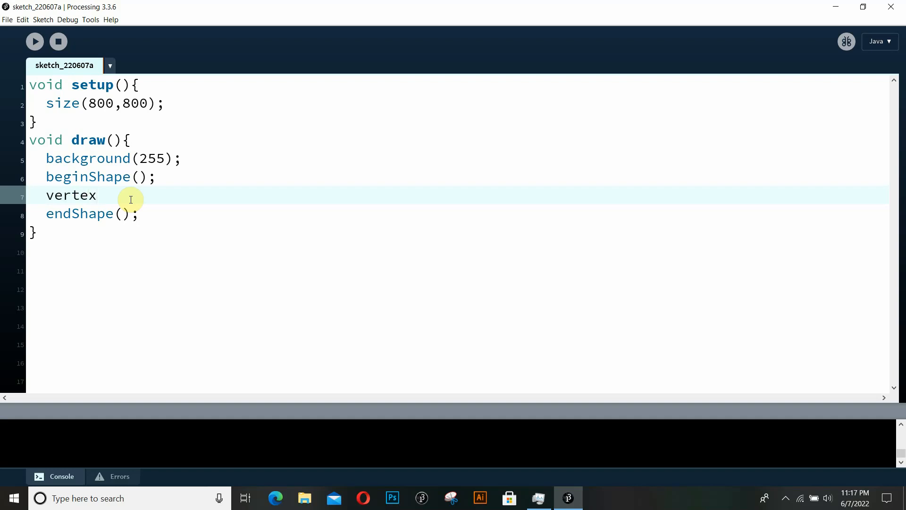
pyautogui.write('();')
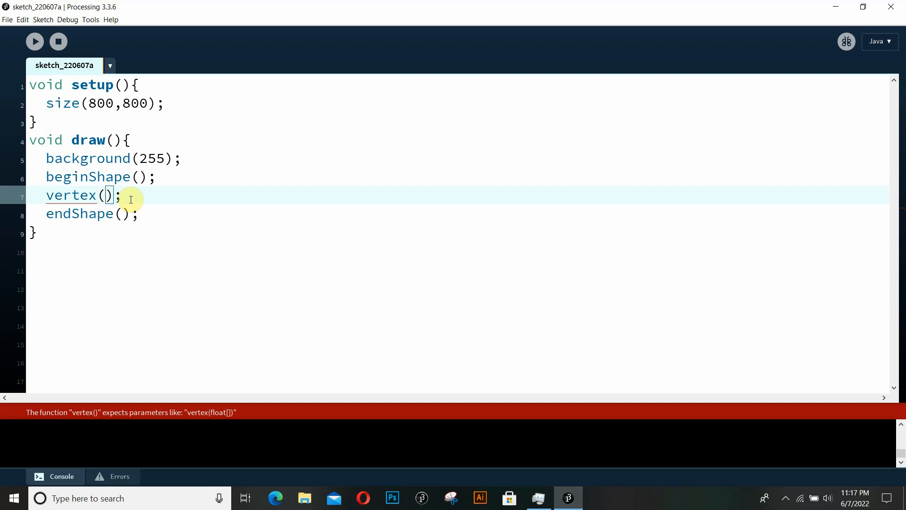
pyautogui.write('1')
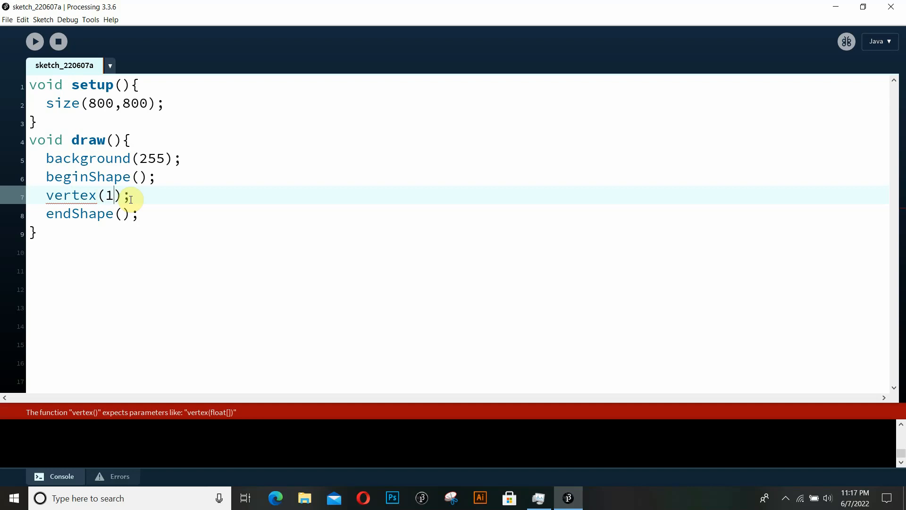
pyautogui.write('00,200')
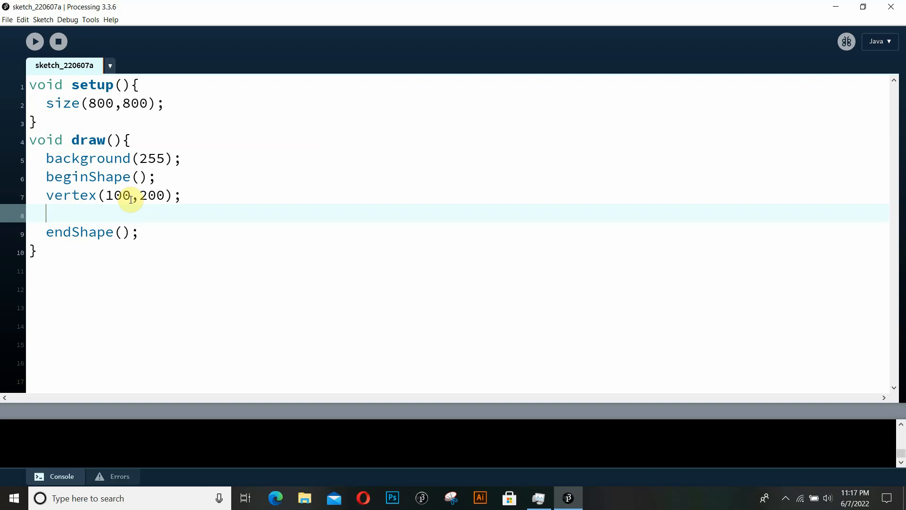
pyautogui.write('vertex();')
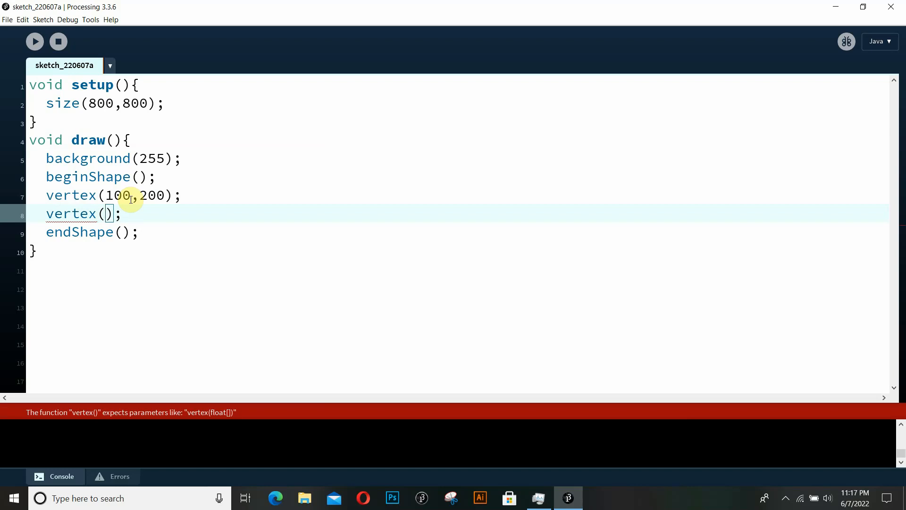
pyautogui.write('300')
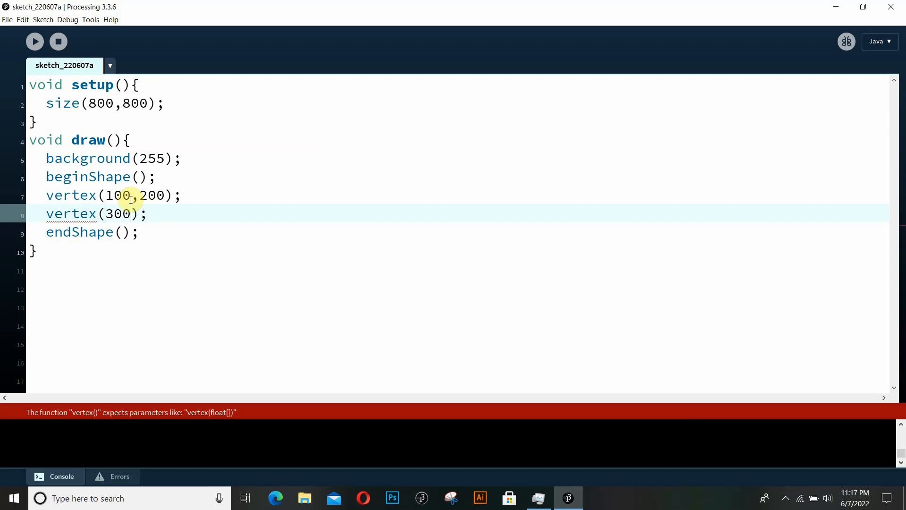
pyautogui.write(',200')
pyautogui.write('vertex')
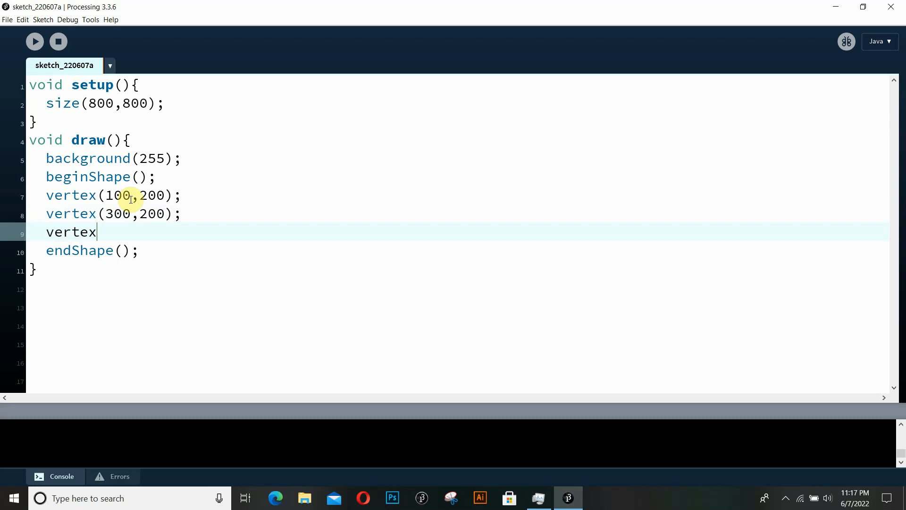
pyautogui.write('();')
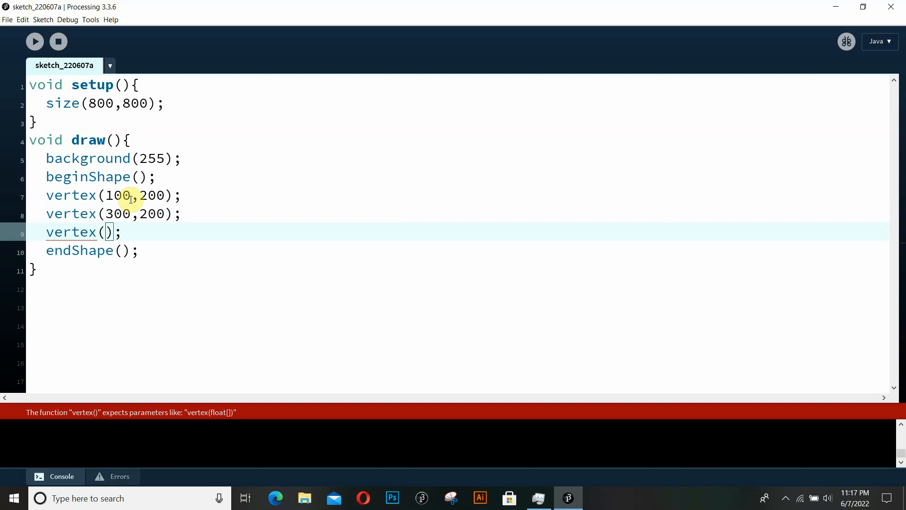
pyautogui.write('500,')
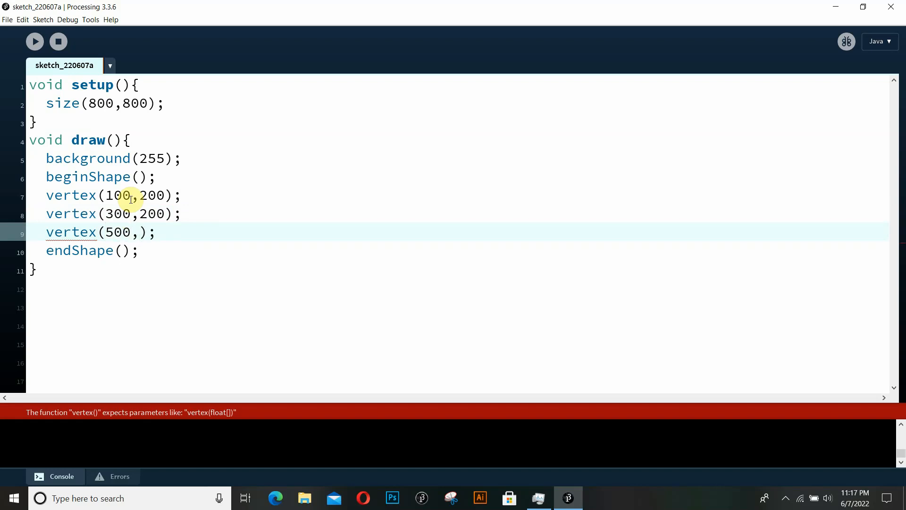
pyautogui.write('400')
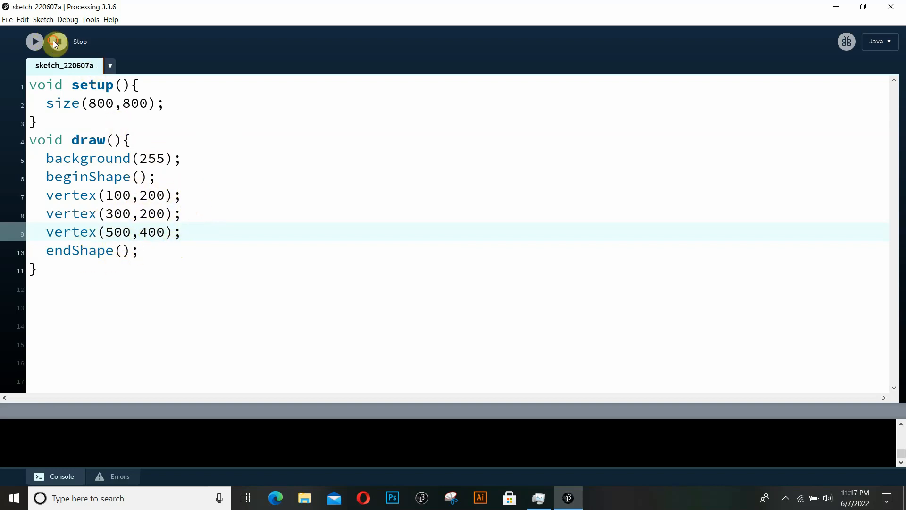
# Run the sketch to preview the open two-segment line, then return to endShape().
pyautogui.click(34, 42)
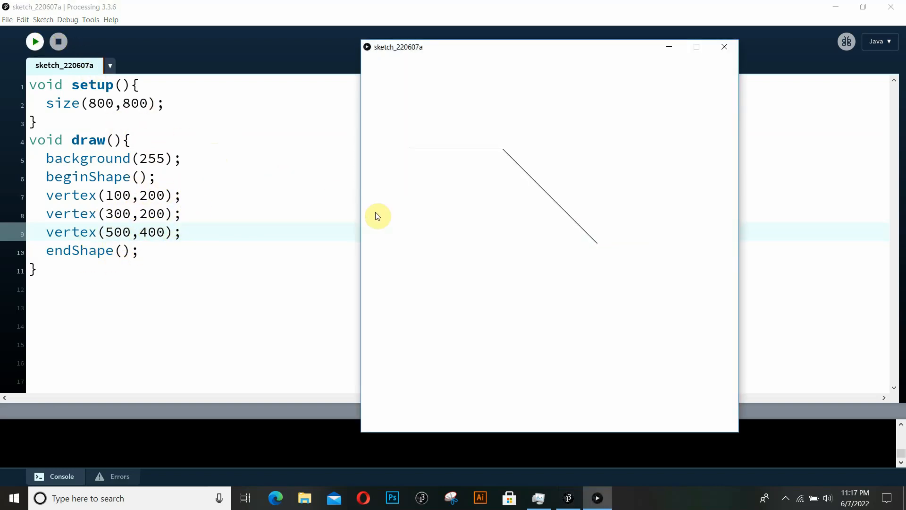
pyautogui.moveTo(404, 151)
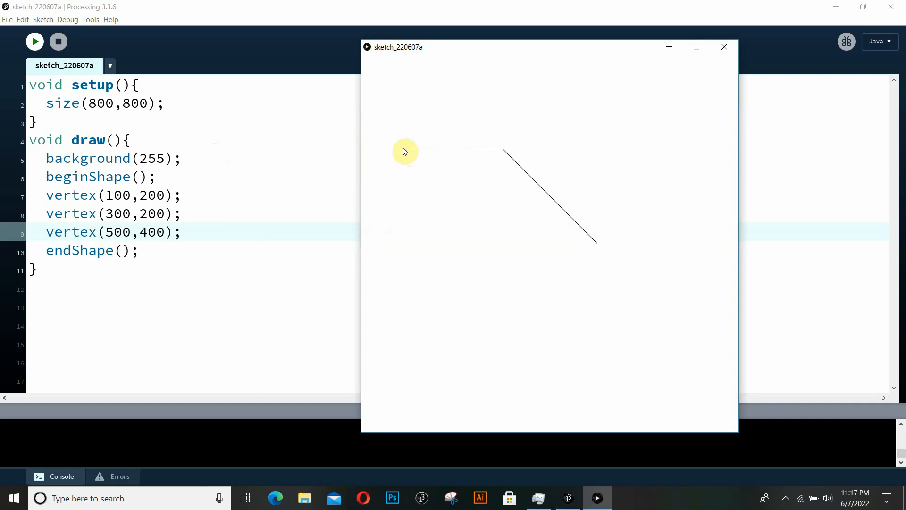
pyautogui.moveTo(409, 152)
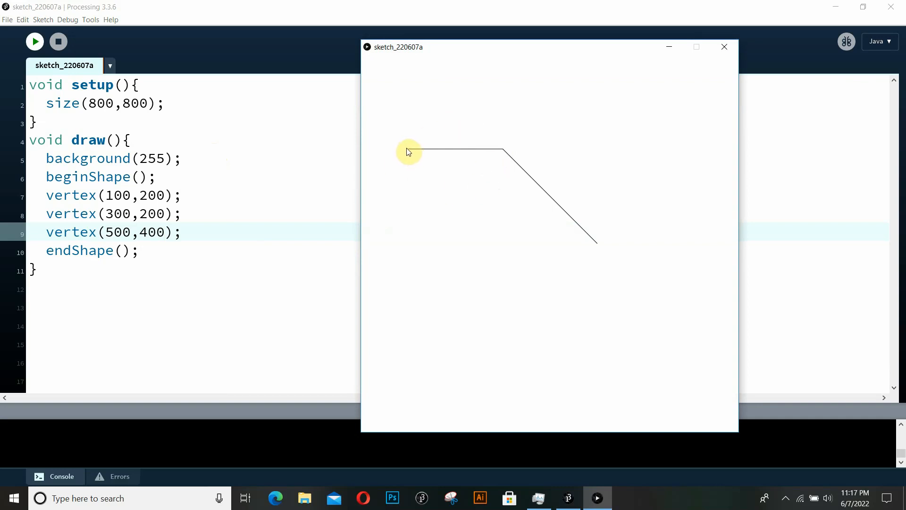
pyautogui.moveTo(504, 152)
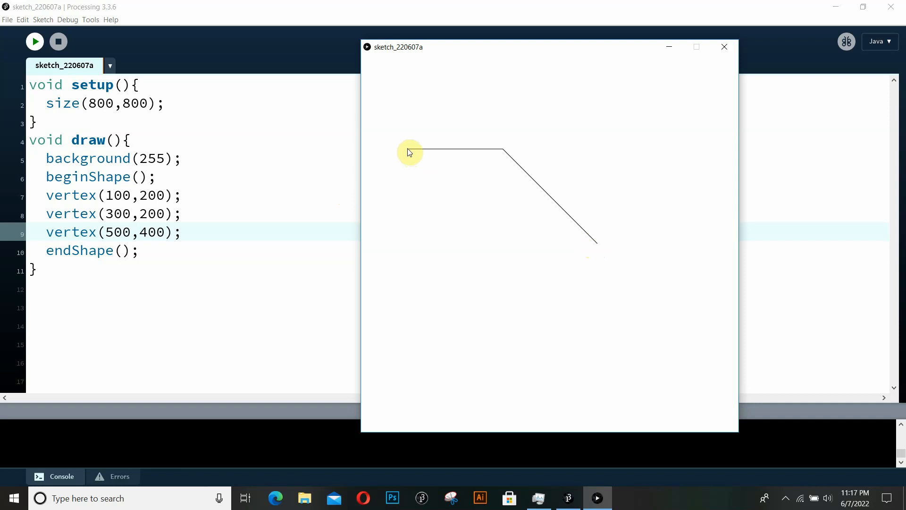
pyautogui.moveTo(540, 209)
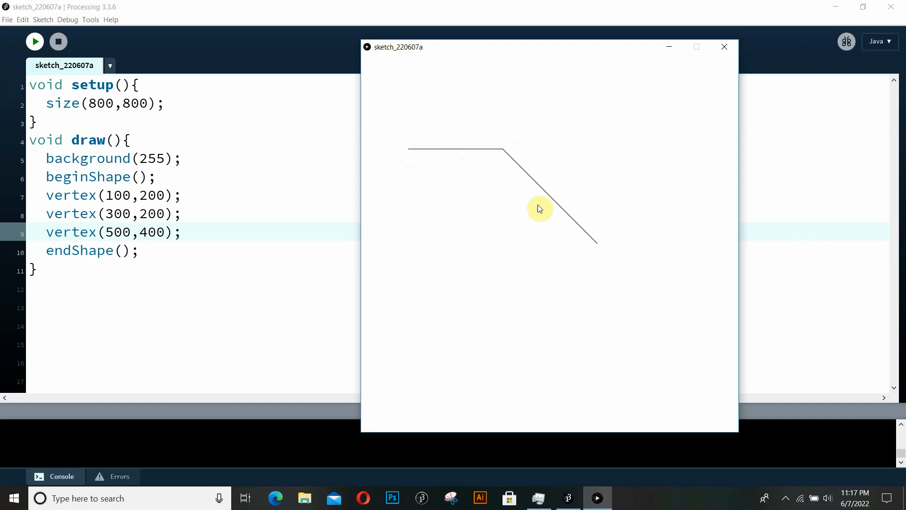
pyautogui.moveTo(420, 149)
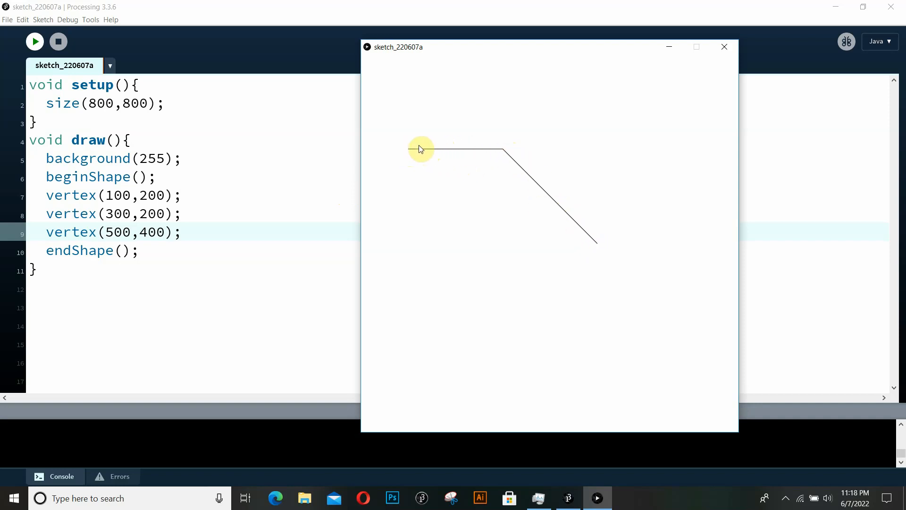
pyautogui.moveTo(574, 211)
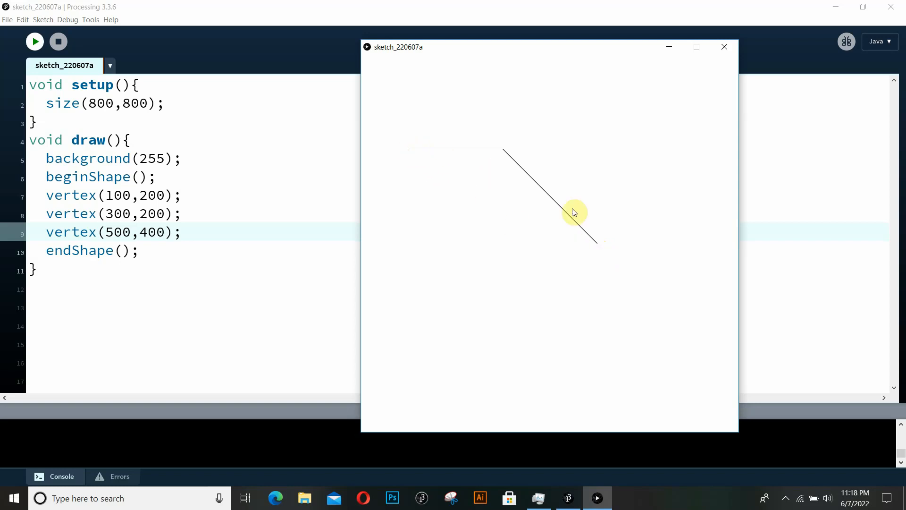
pyautogui.click(724, 47)
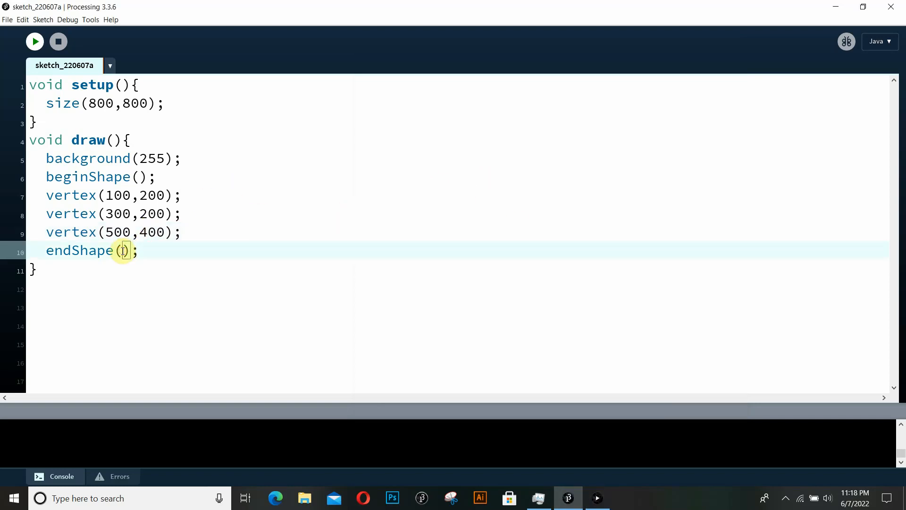
# Change endShape() to endShape(CLOSE) and rerun to see the closed triangle.
pyautogui.write('CLOSE')
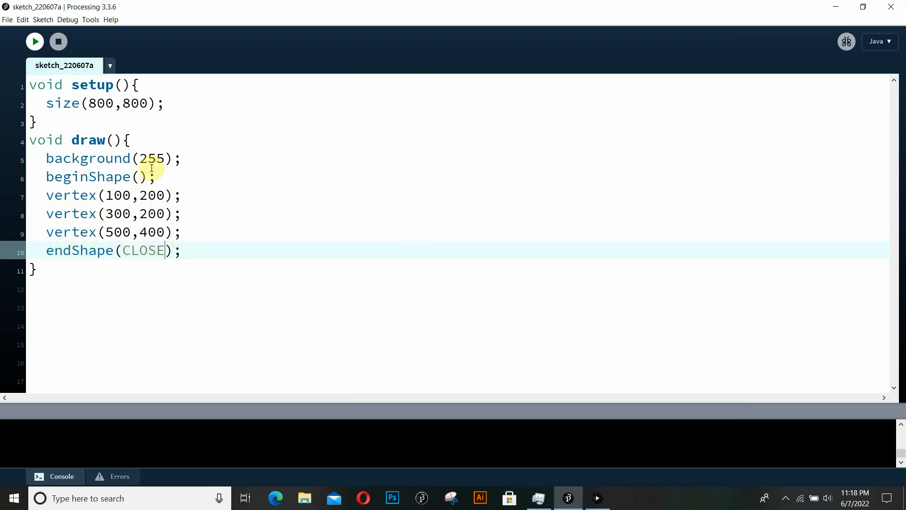
pyautogui.moveTo(391, 155)
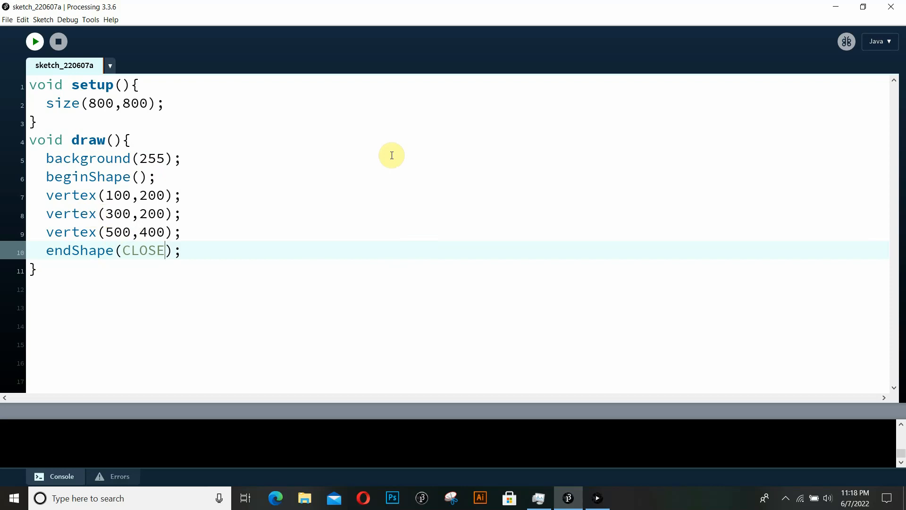
pyautogui.moveTo(365, 158)
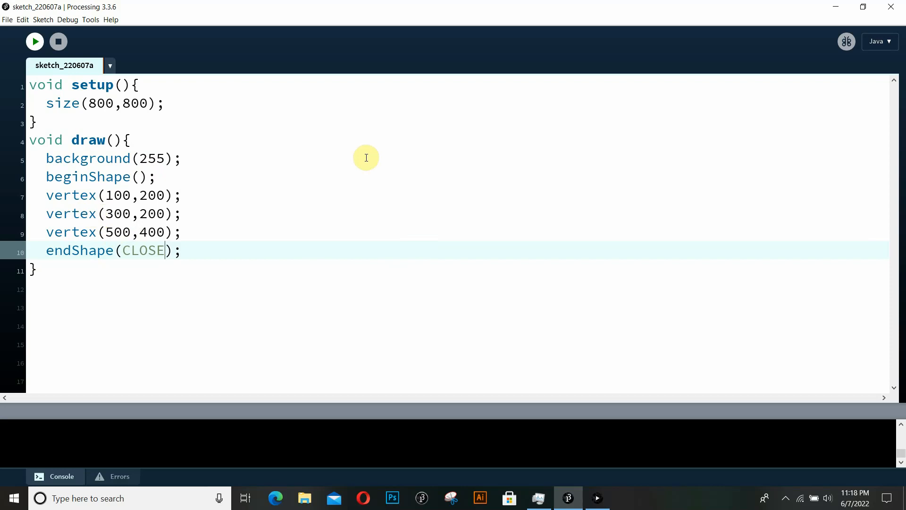
pyautogui.doubleClick(143, 250)
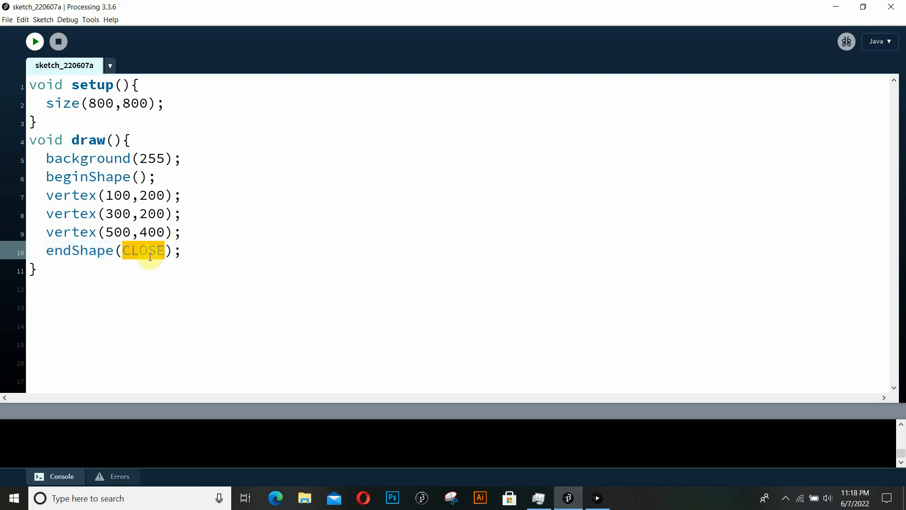
pyautogui.moveTo(204, 211)
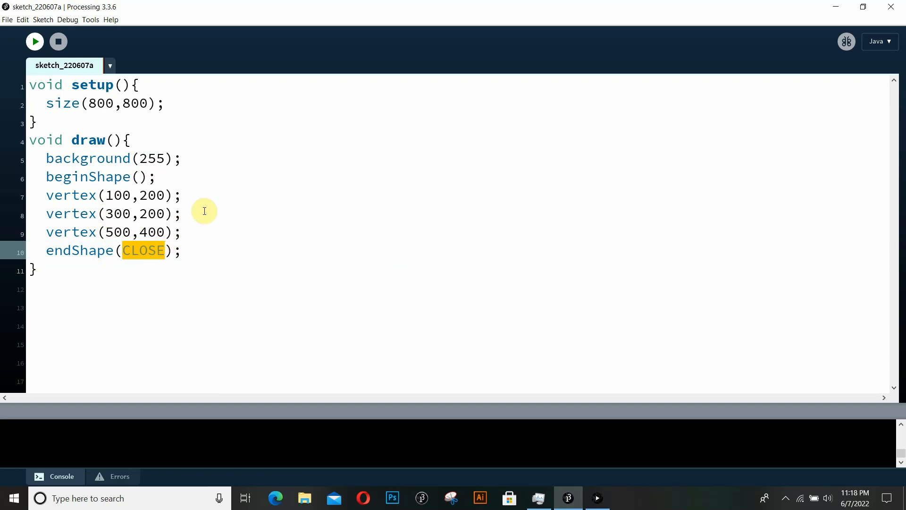
pyautogui.moveTo(160, 103)
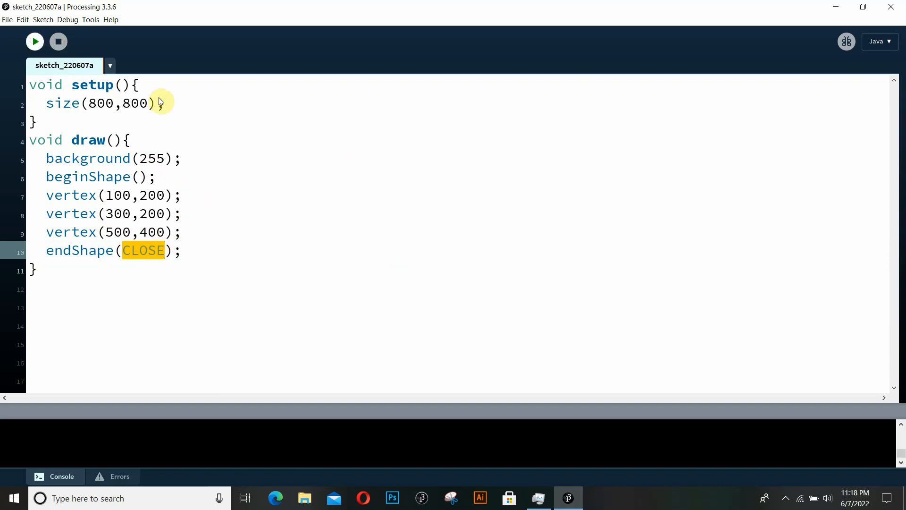
pyautogui.click(34, 41)
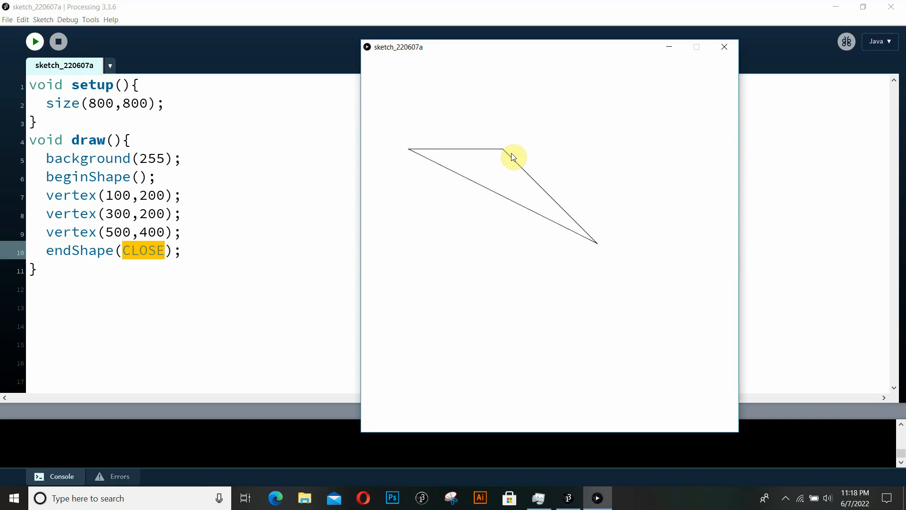
pyautogui.moveTo(435, 183)
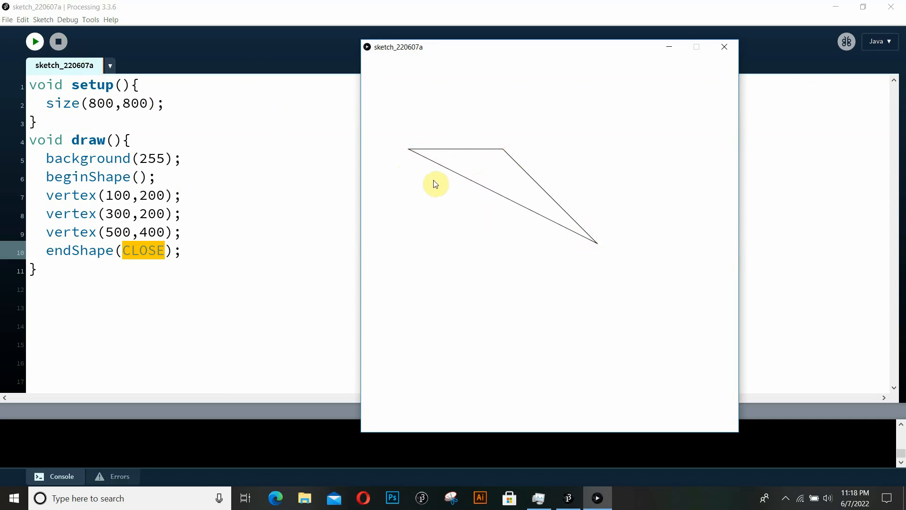
pyautogui.moveTo(462, 149)
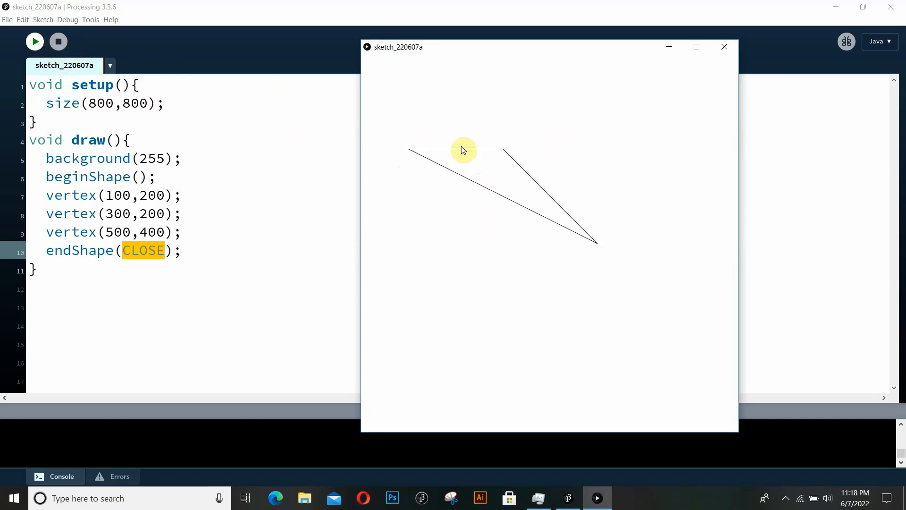
pyautogui.moveTo(501, 155)
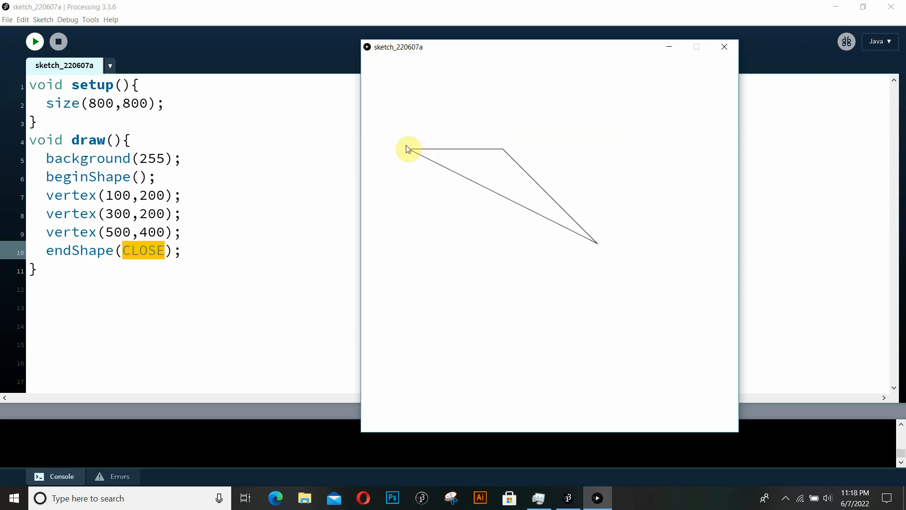
pyautogui.moveTo(425, 151)
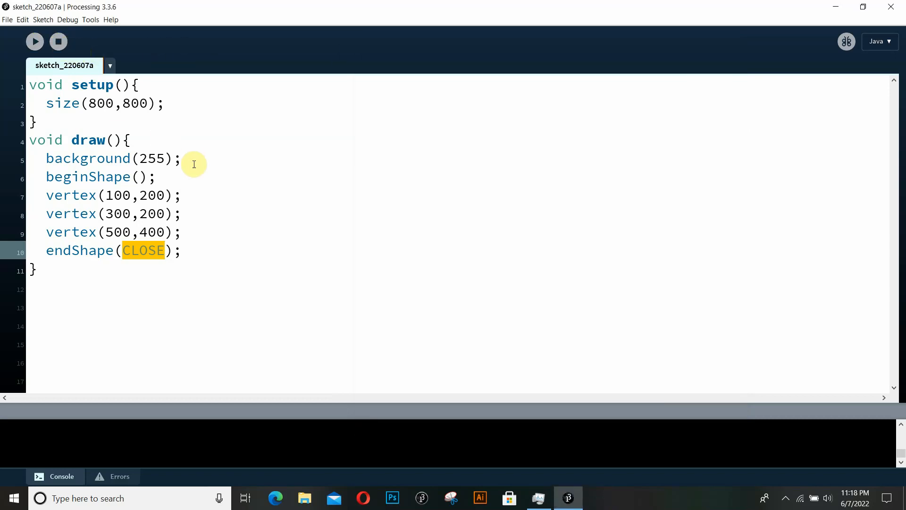
# Add fill(155) before the shape, preview the grey triangle, then stop.
pyautogui.write('f')
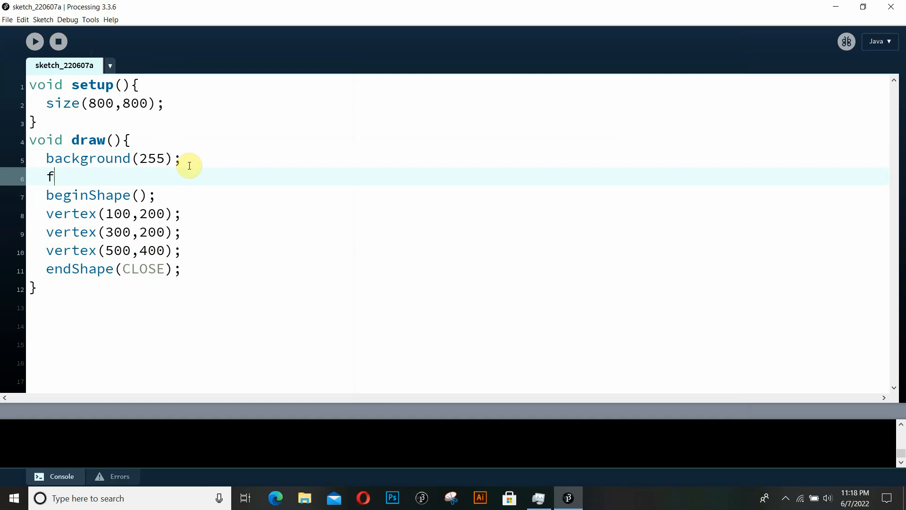
pyautogui.write('ill();')
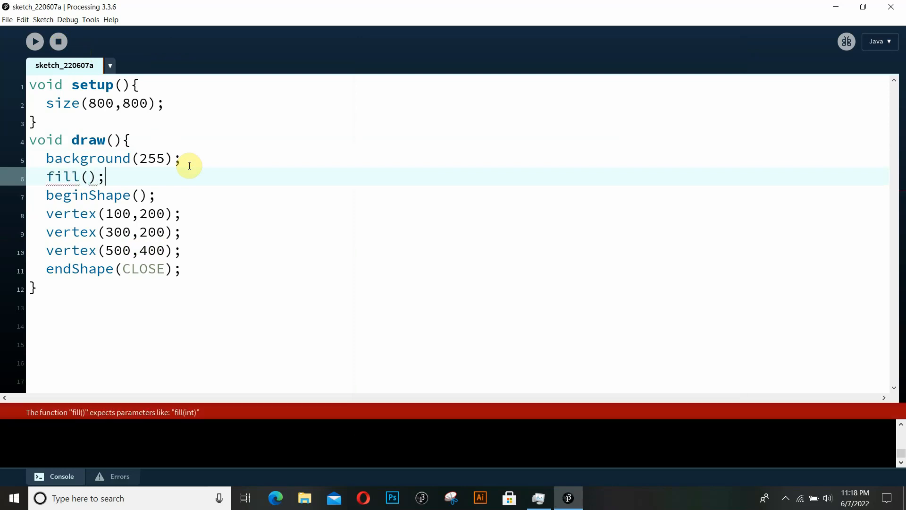
pyautogui.write('155')
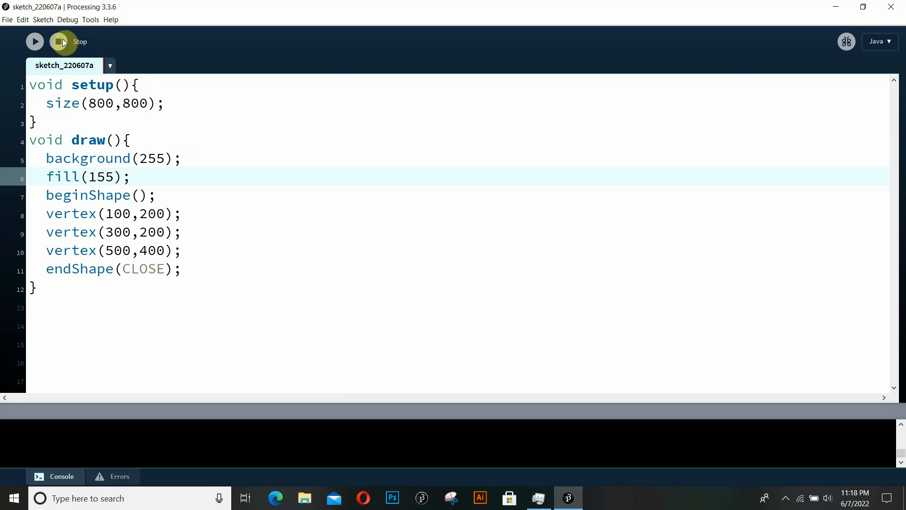
pyautogui.click(34, 41)
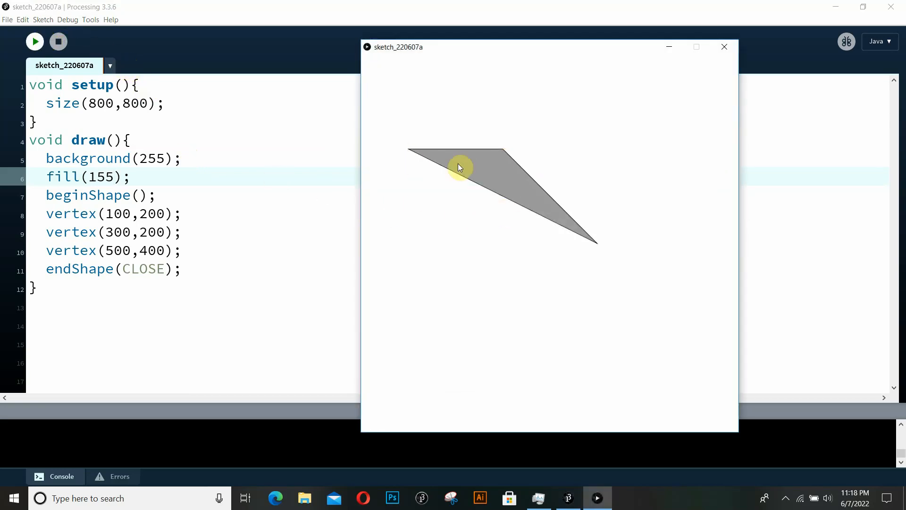
pyautogui.moveTo(523, 175)
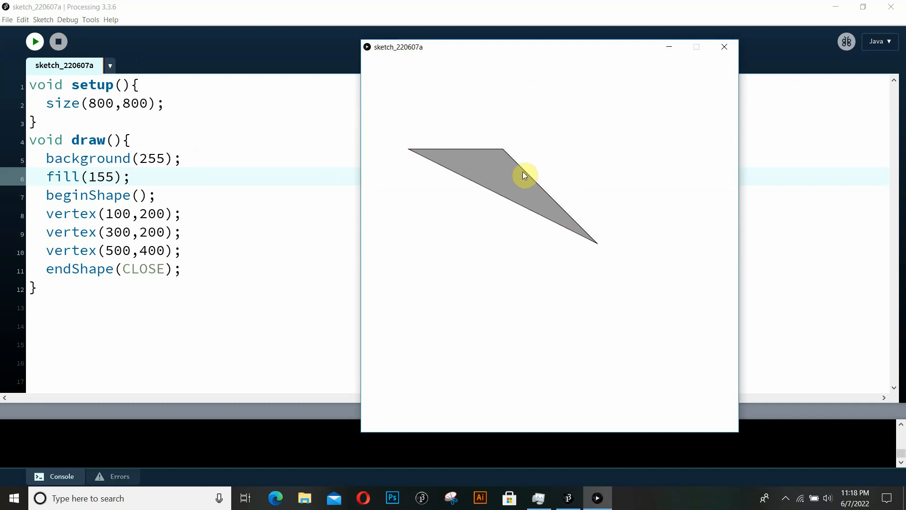
pyautogui.click(724, 47)
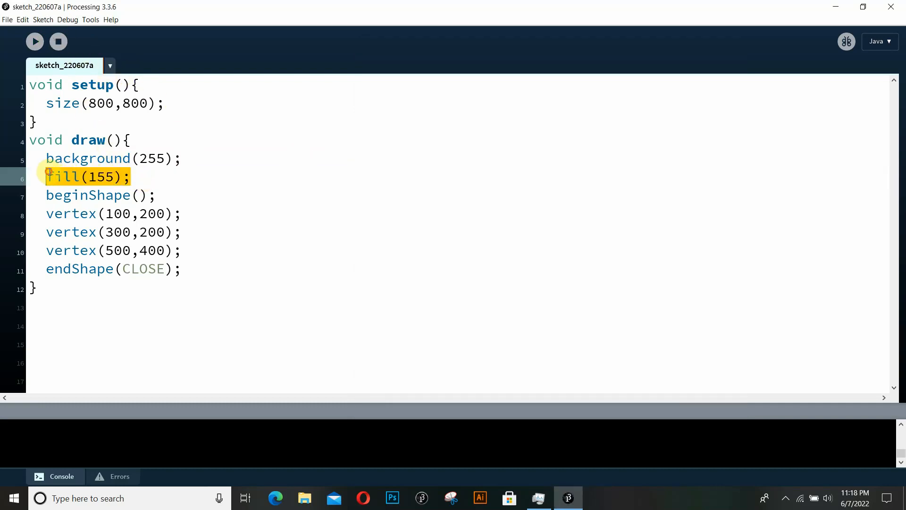
# Replace fill(155) with noFill() and place the cursor after the third vertex.
pyautogui.write('noFill')
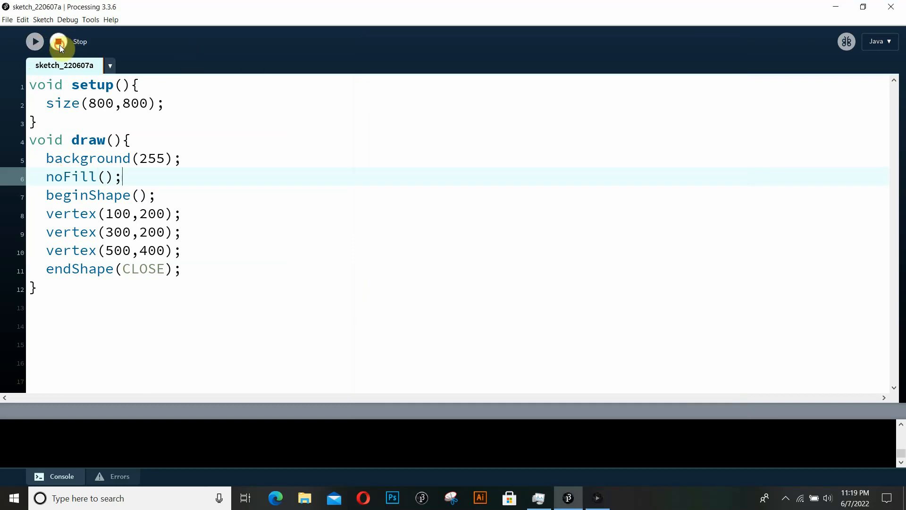
pyautogui.click(58, 41)
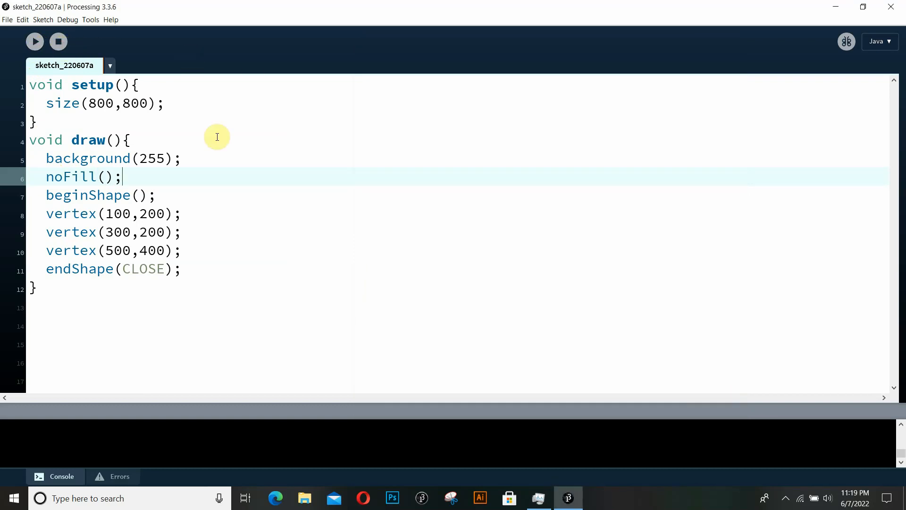
pyautogui.click(182, 250)
pyautogui.write('vert')
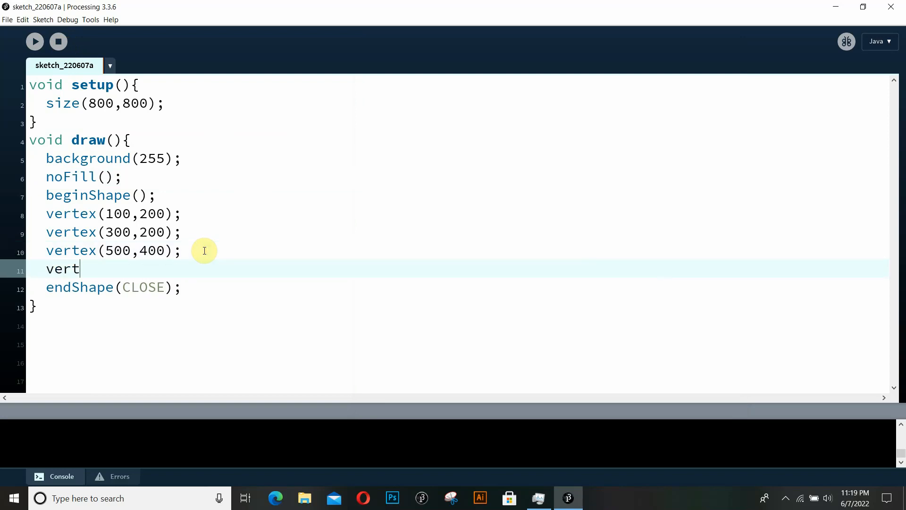
# Add a fourth vertex(300,200) and run the sketch to view the outline.
pyautogui.write('ex()')
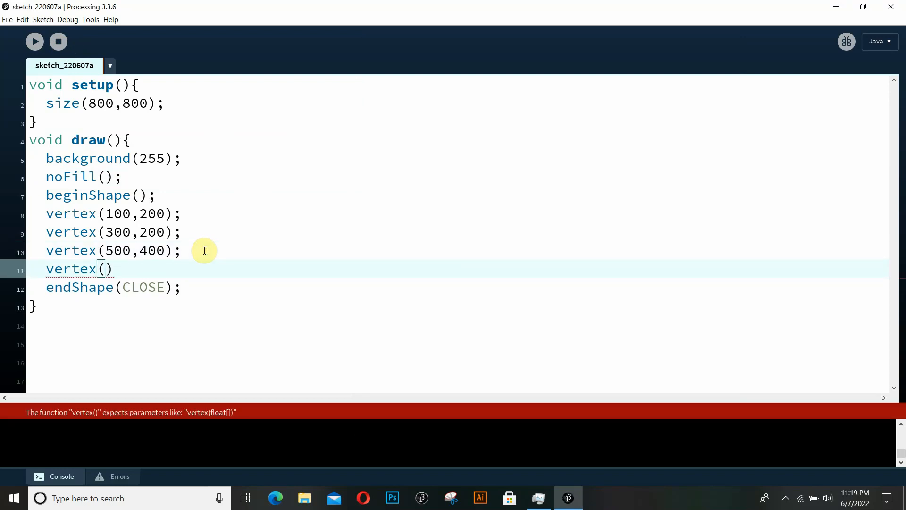
pyautogui.write(';')
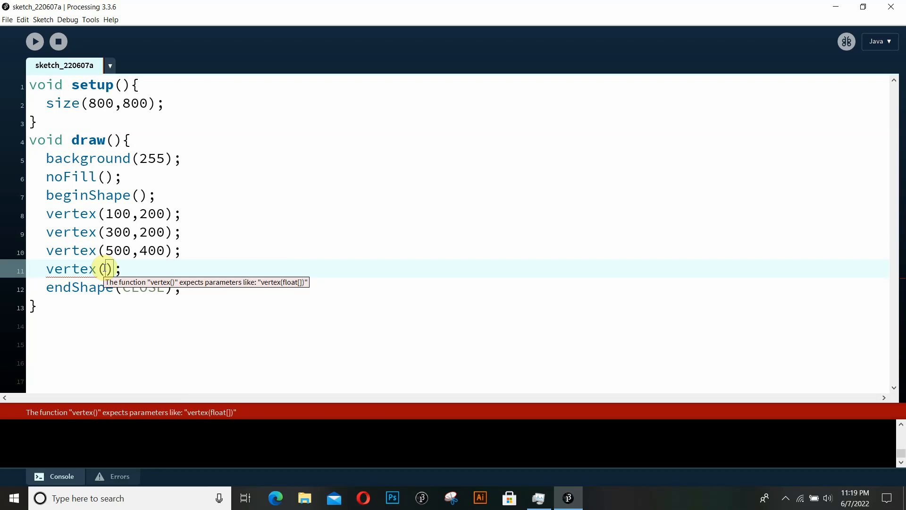
pyautogui.write('300,')
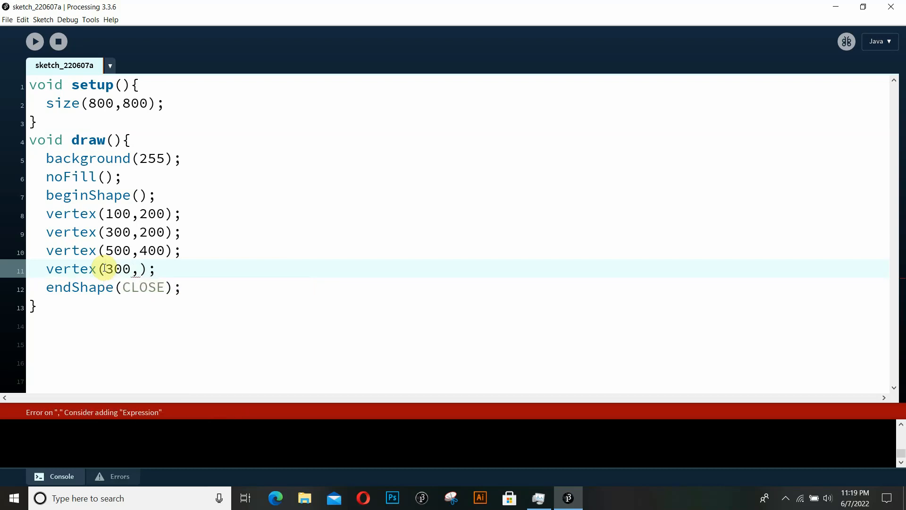
pyautogui.write('300')
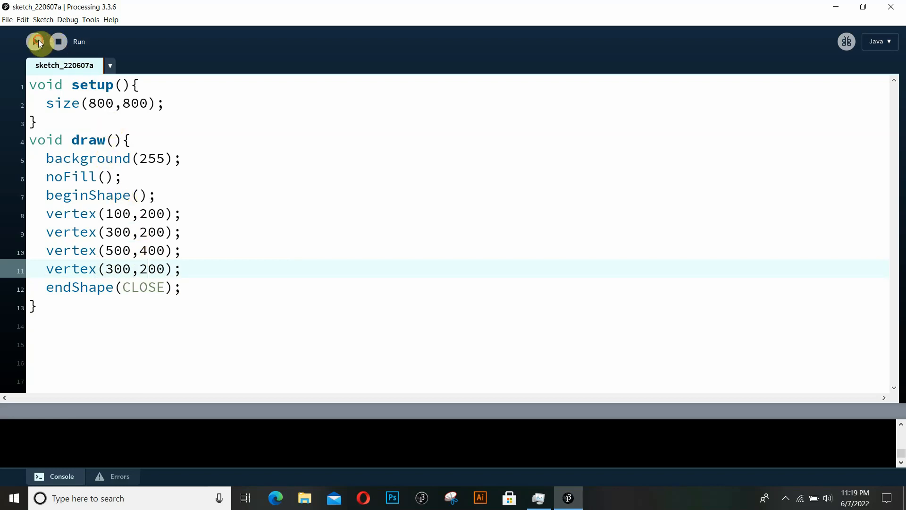
pyautogui.click(34, 41)
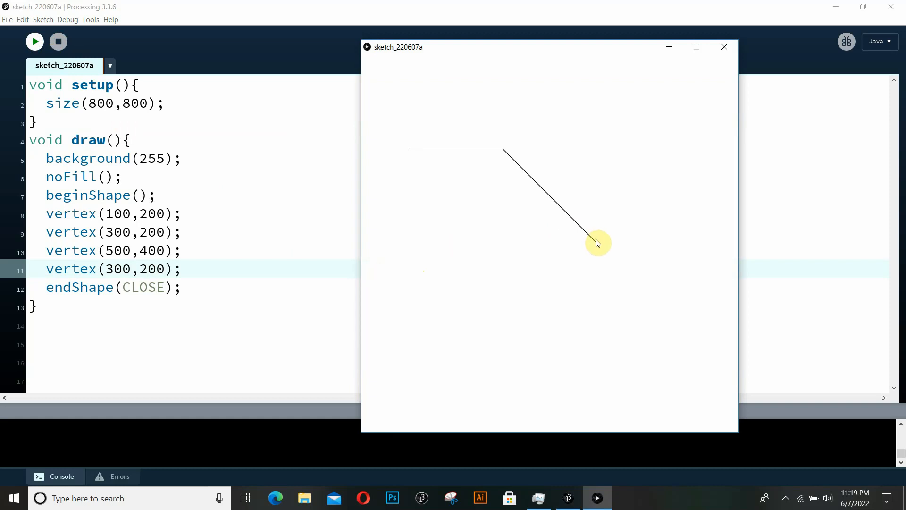
pyautogui.moveTo(573, 177)
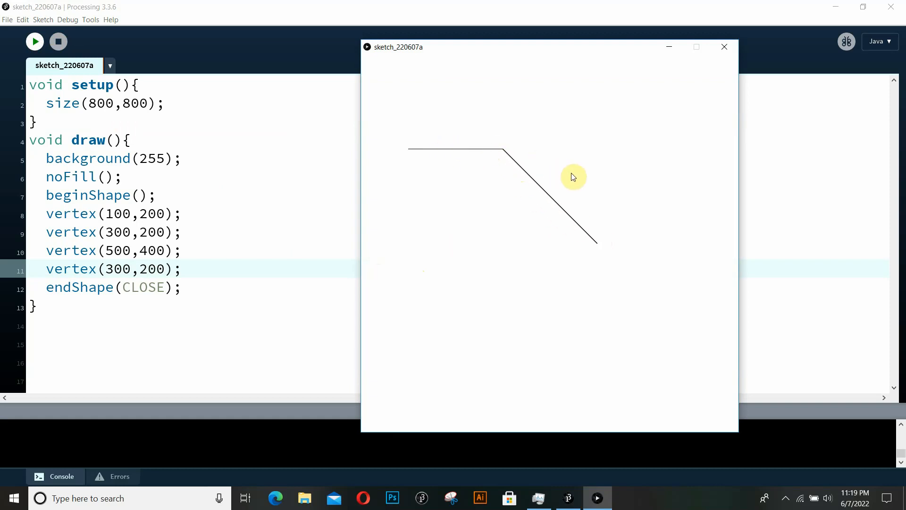
pyautogui.moveTo(556, 200)
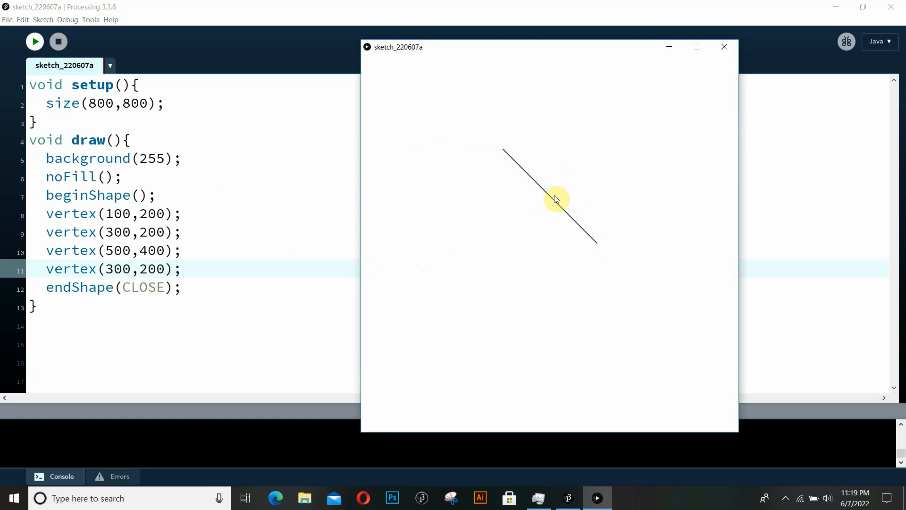
pyautogui.moveTo(592, 243)
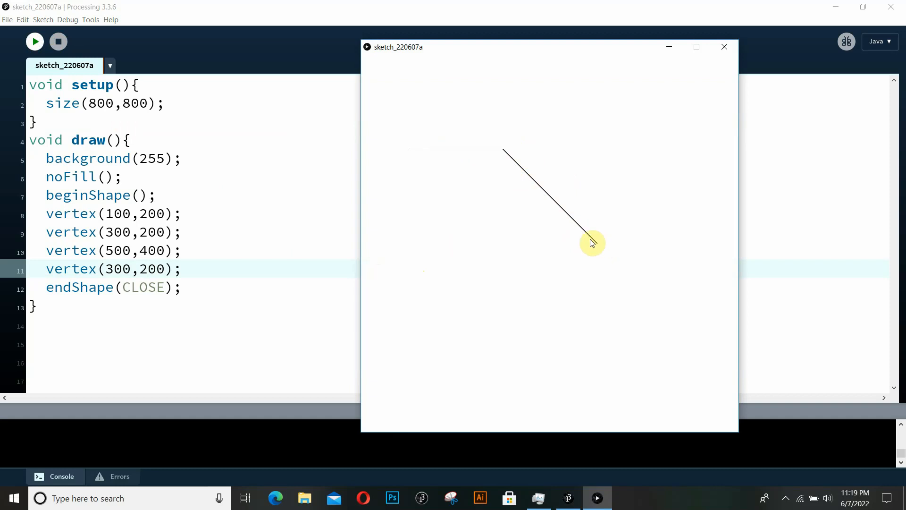
pyautogui.moveTo(509, 158)
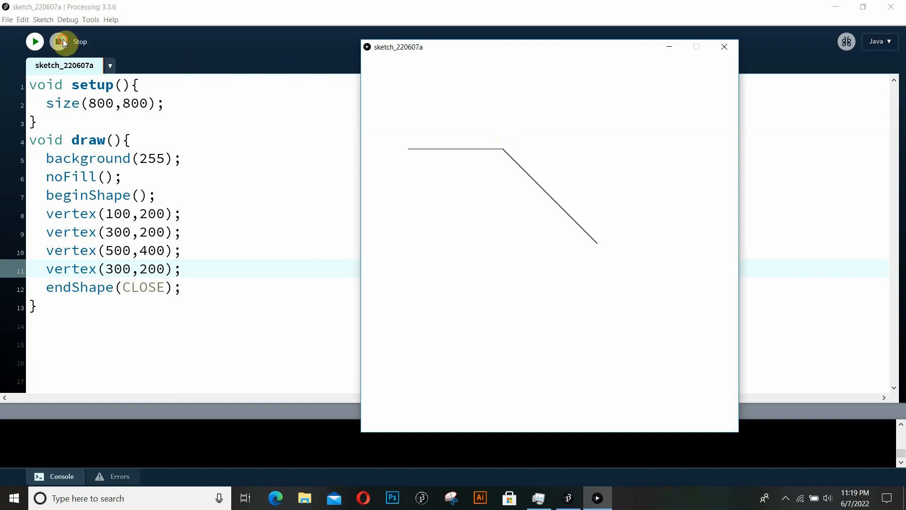
# Change the fourth vertex to (300,800), preview the four-sided outline, and close the window.
pyautogui.click(58, 41)
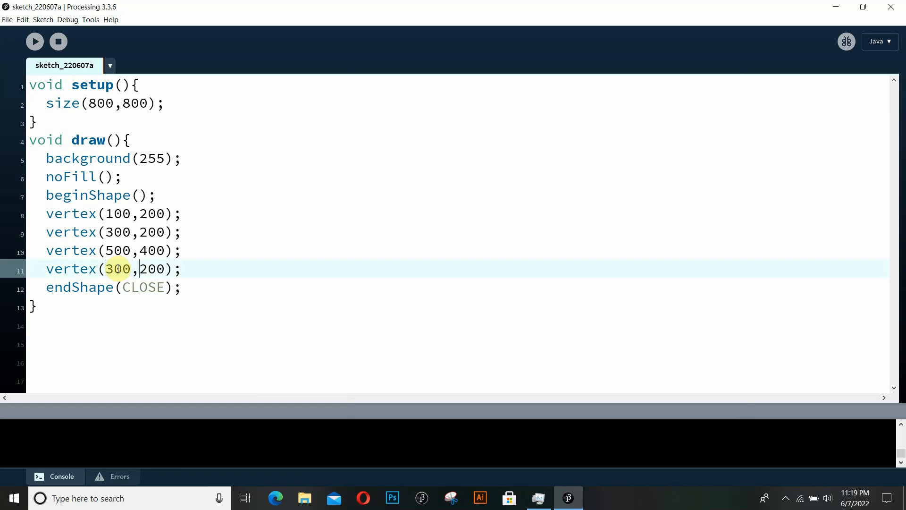
pyautogui.press('Backspace')
pyautogui.write('8')
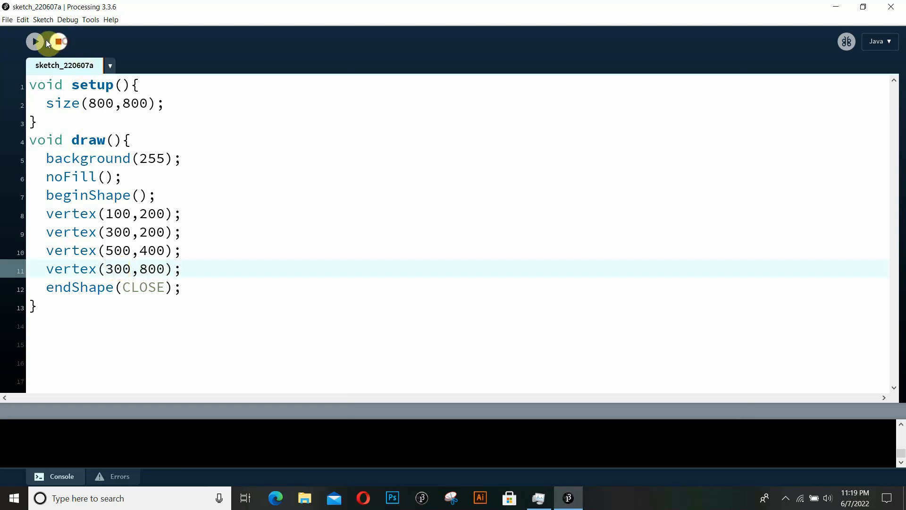
pyautogui.click(34, 41)
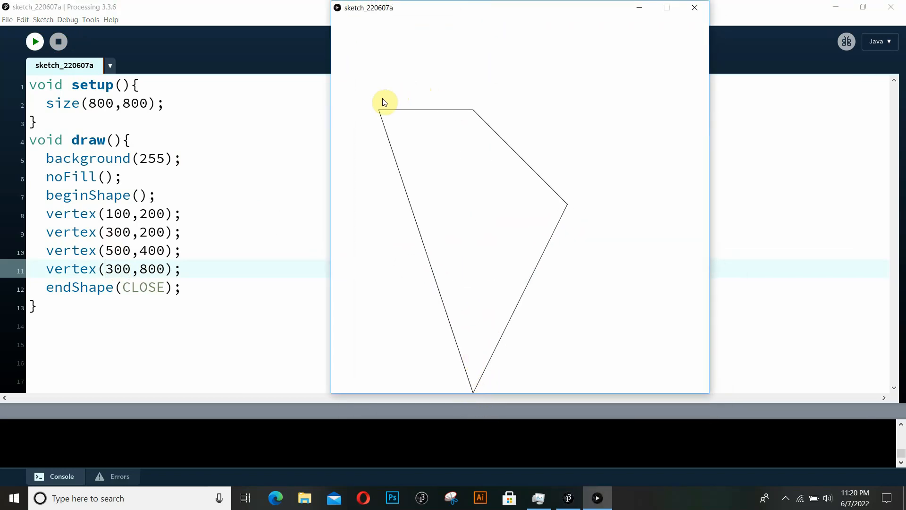
pyautogui.moveTo(505, 159)
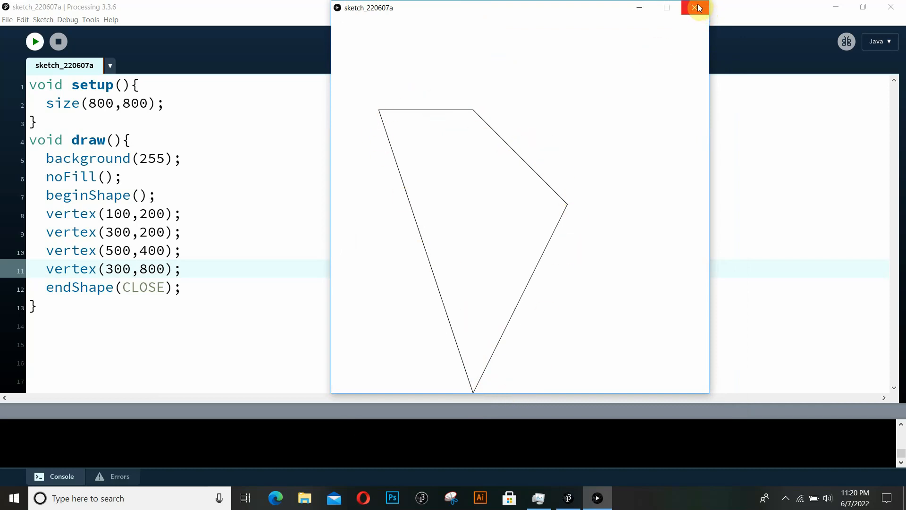
pyautogui.click(697, 7)
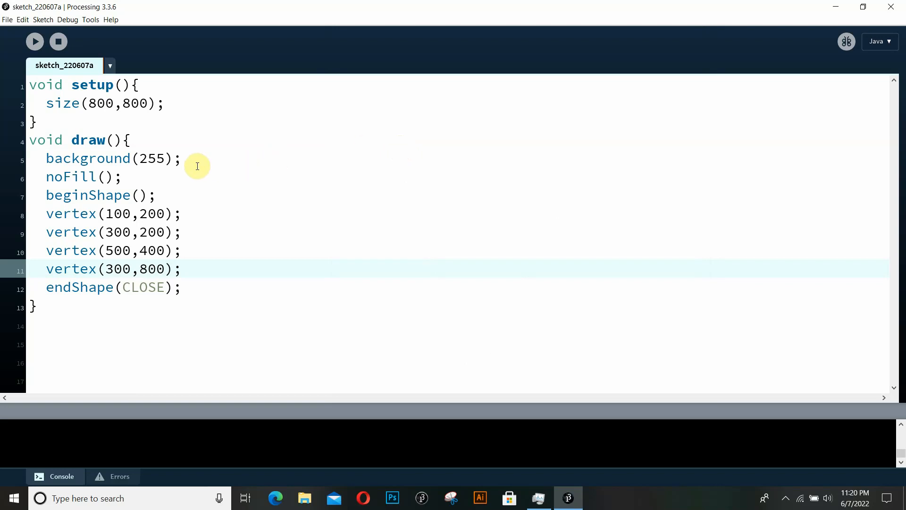
pyautogui.moveTo(83, 232)
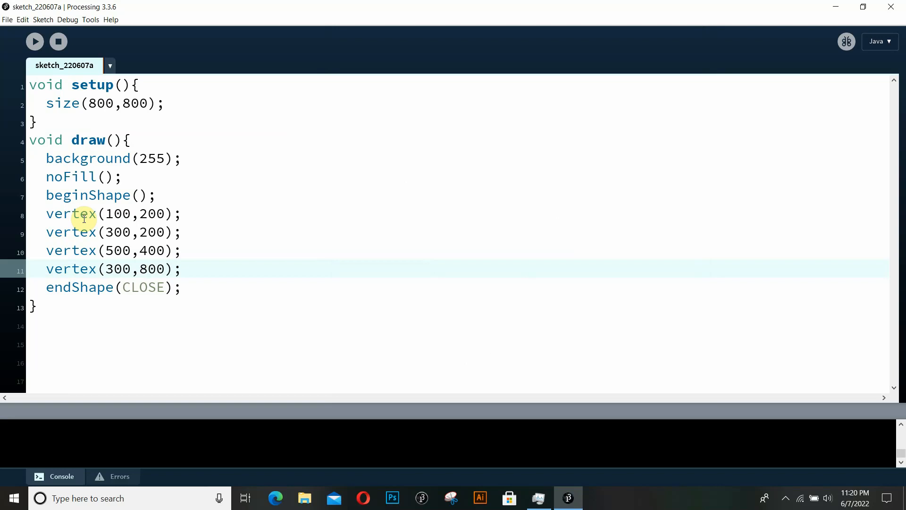
pyautogui.moveTo(306, 223)
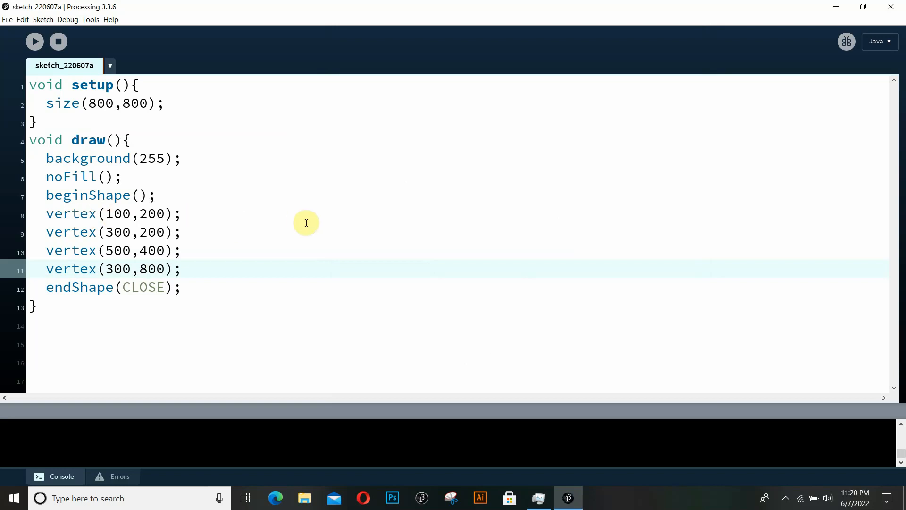